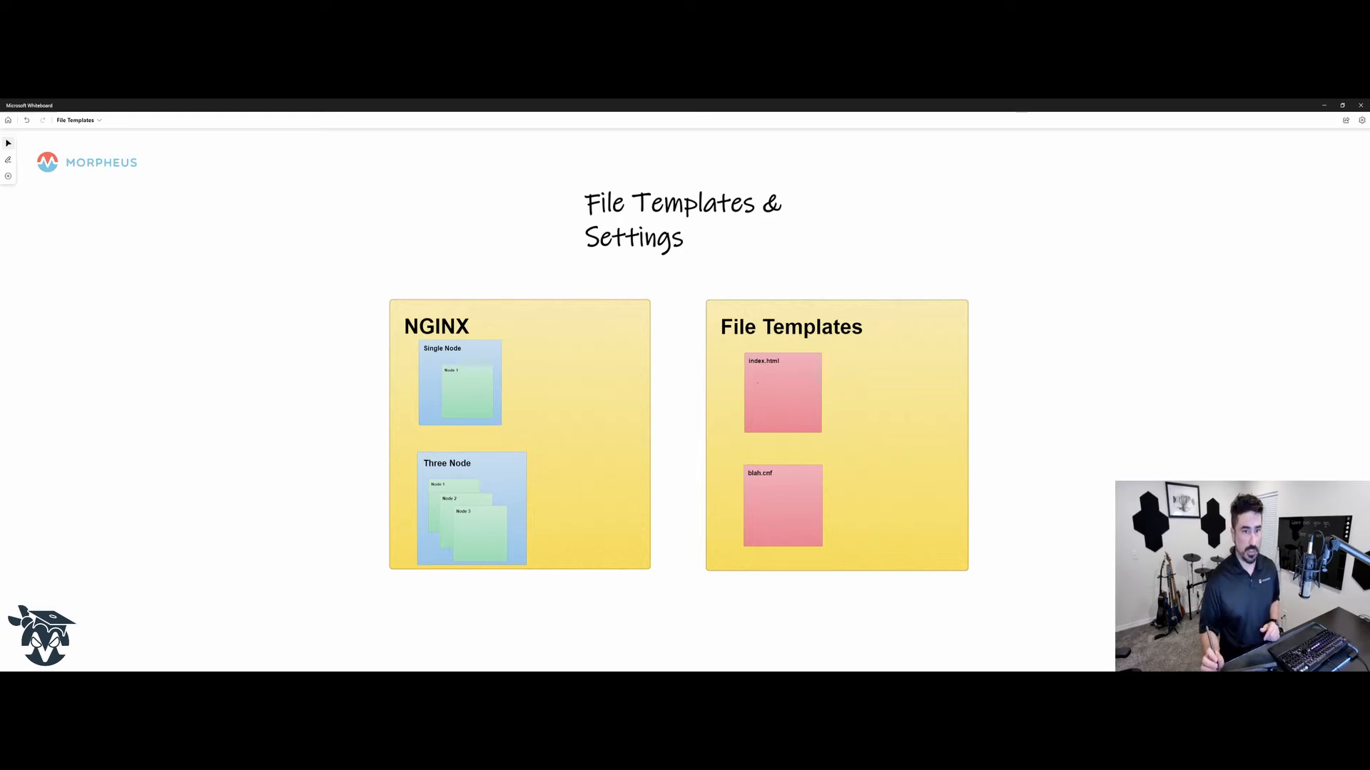
Finish the whiteboard overview of NGINX layouts and file templates, then show the Morpheus dashboard
left_click_drag(471, 389, 759, 388)
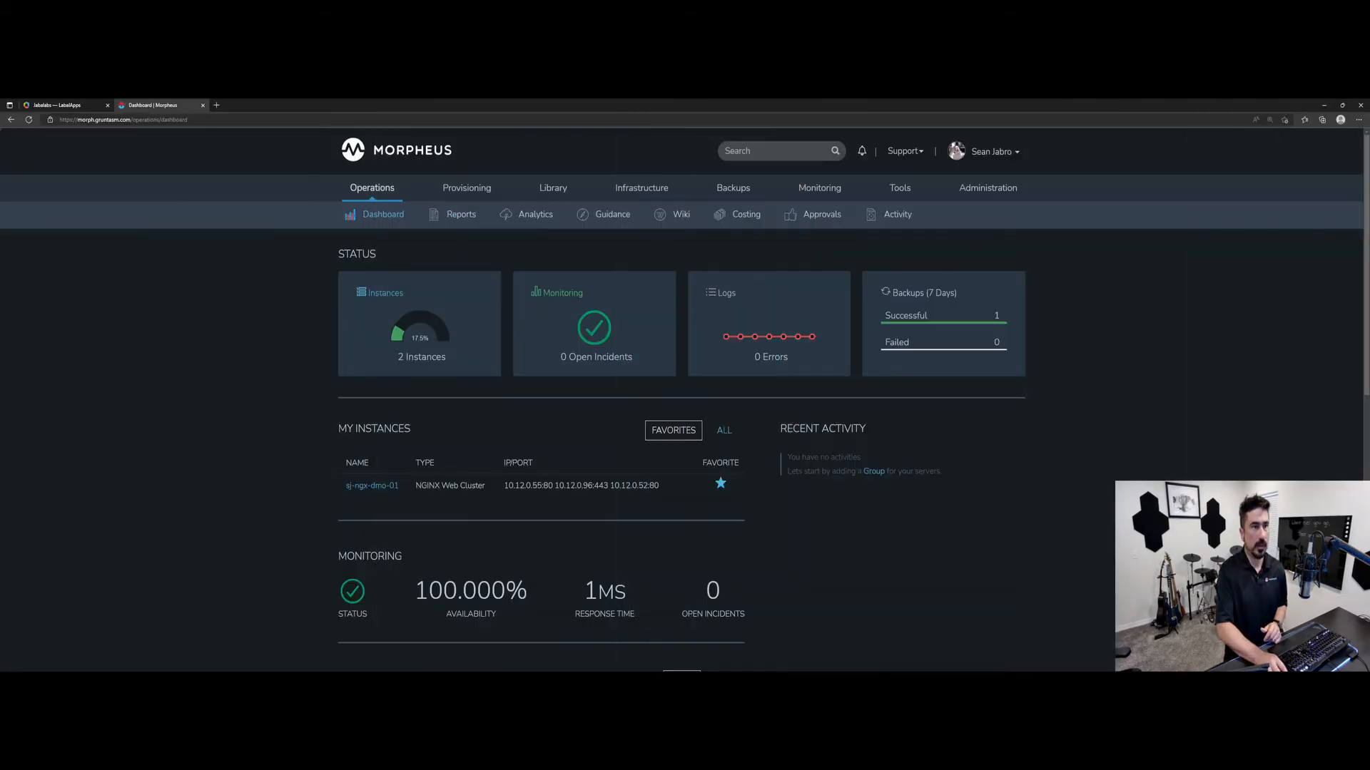
Go to Library > Templates and show the File Templates list with the NGINX entries
left_click(552, 187)
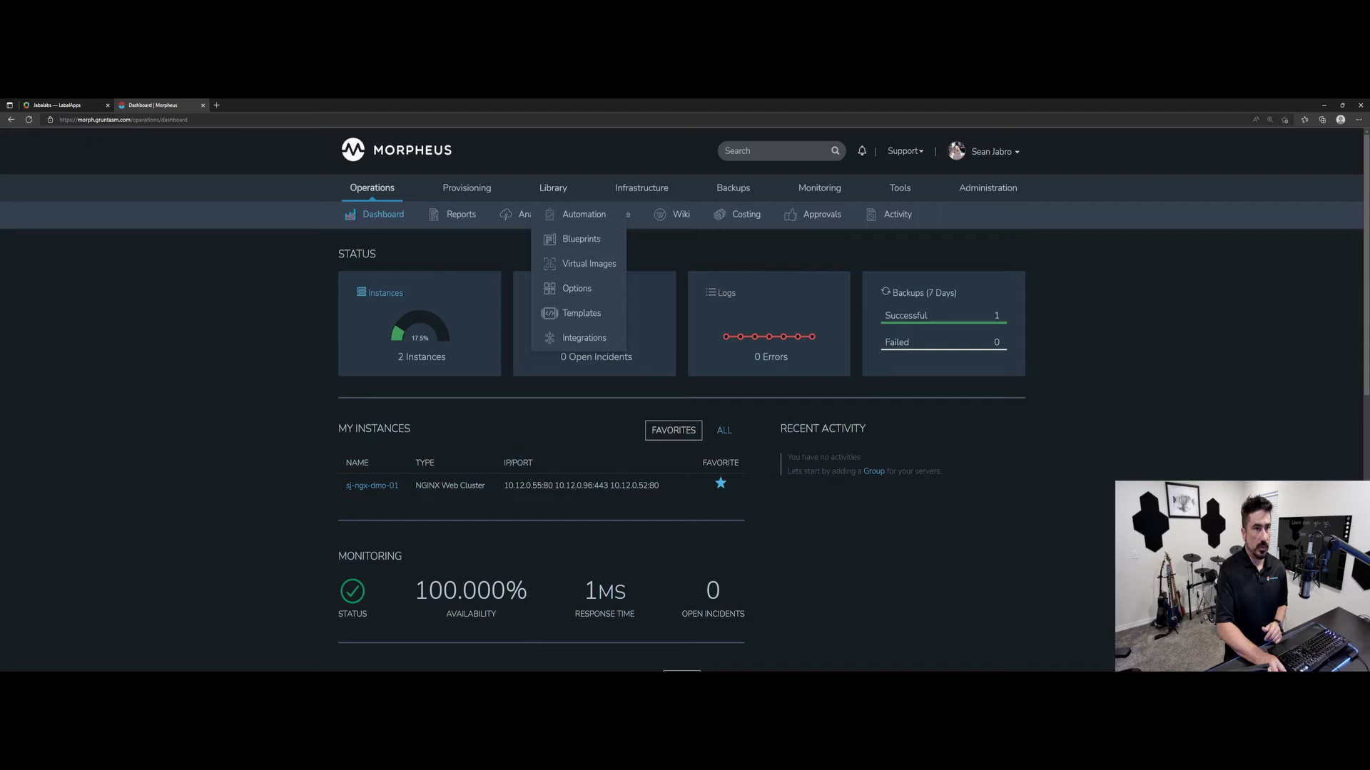
left_click(580, 313)
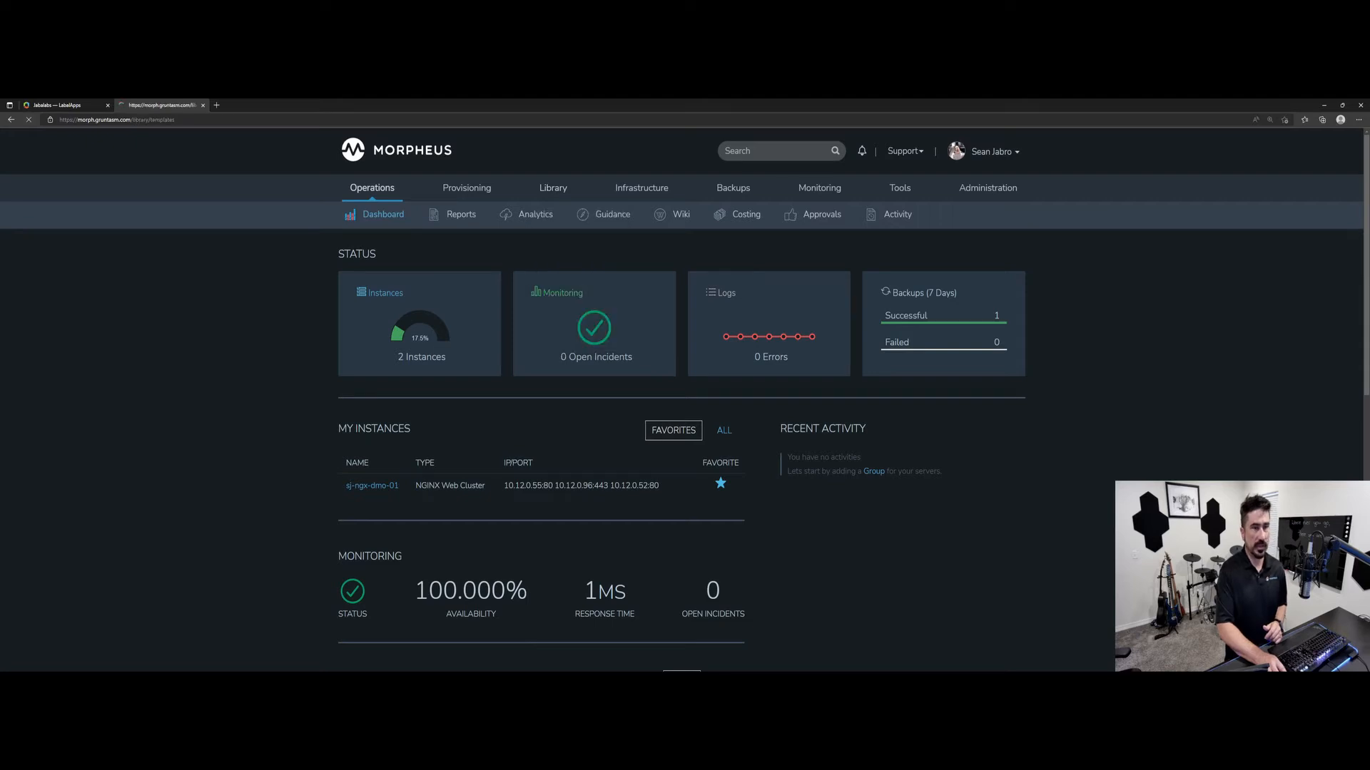
left_click(552, 187)
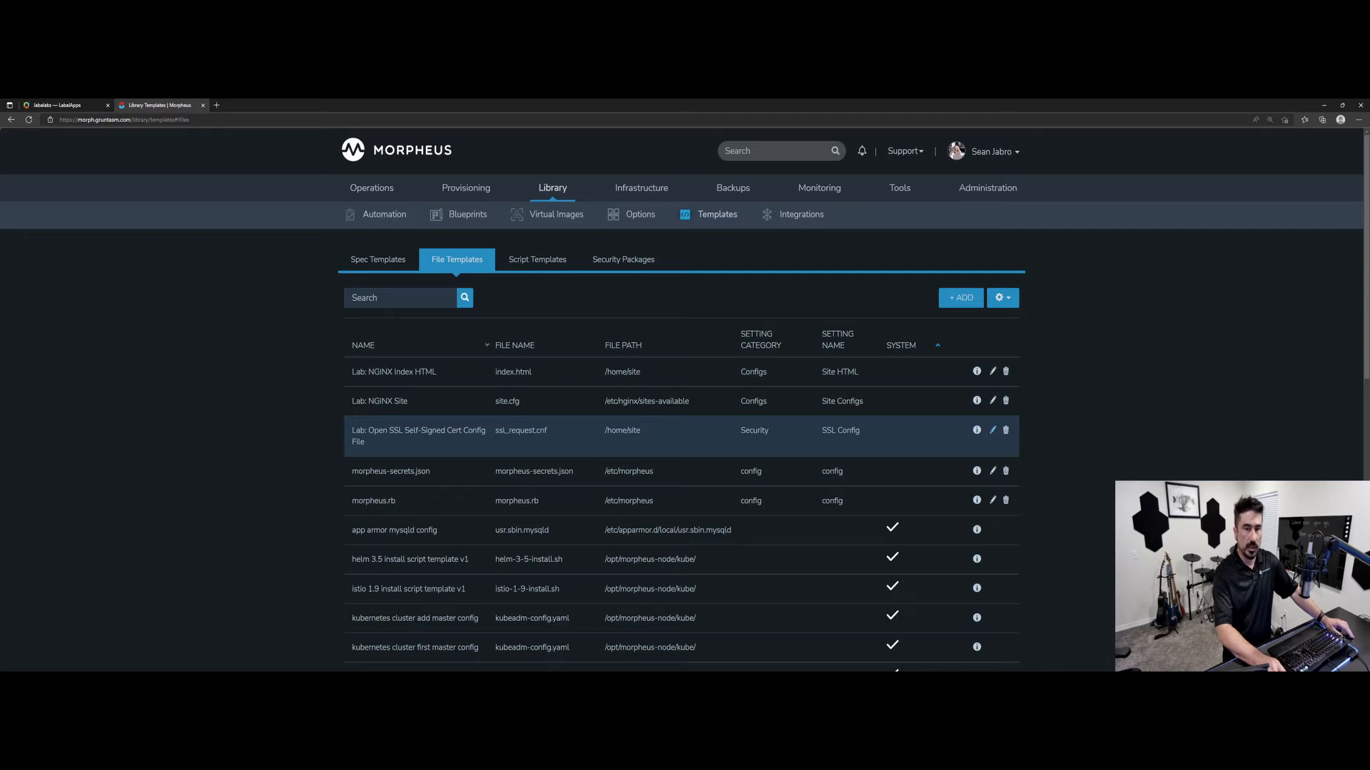
left_click(992, 429)
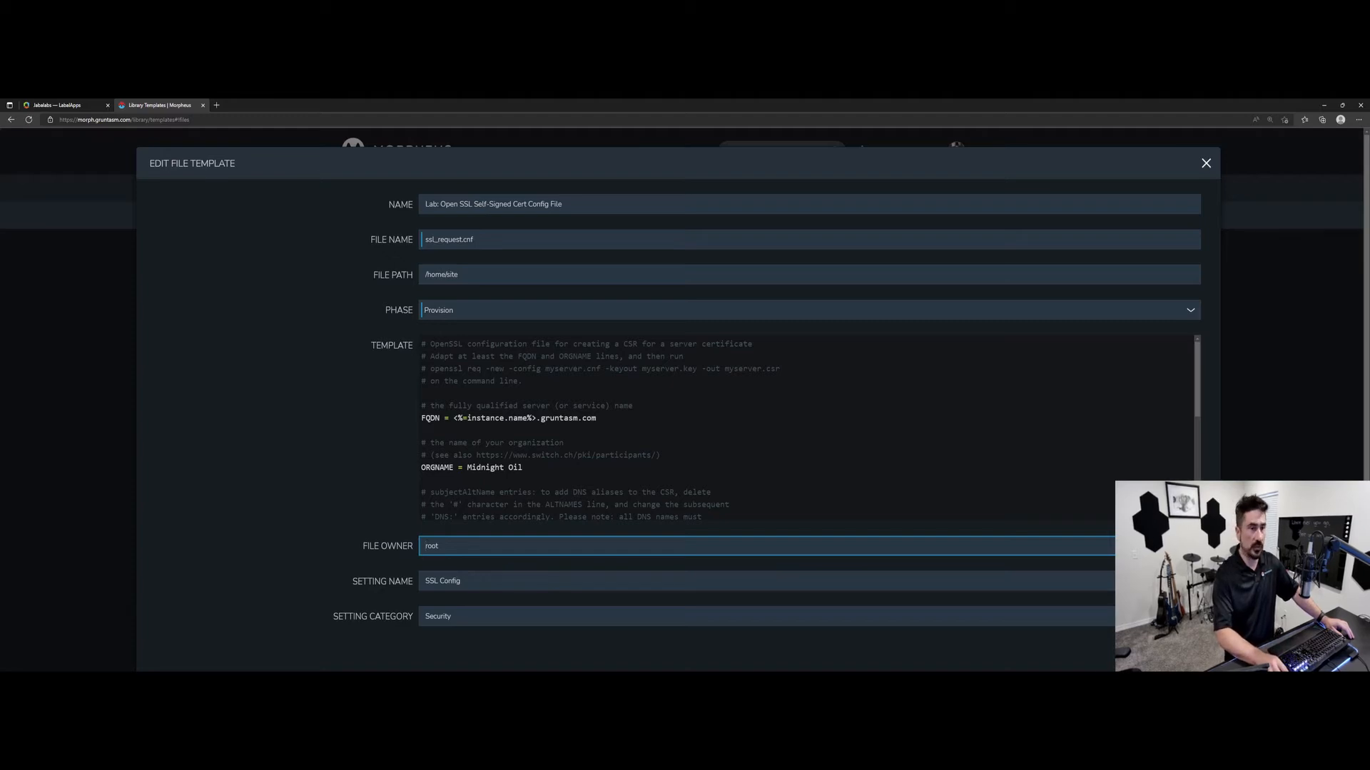
scroll("down", 3)
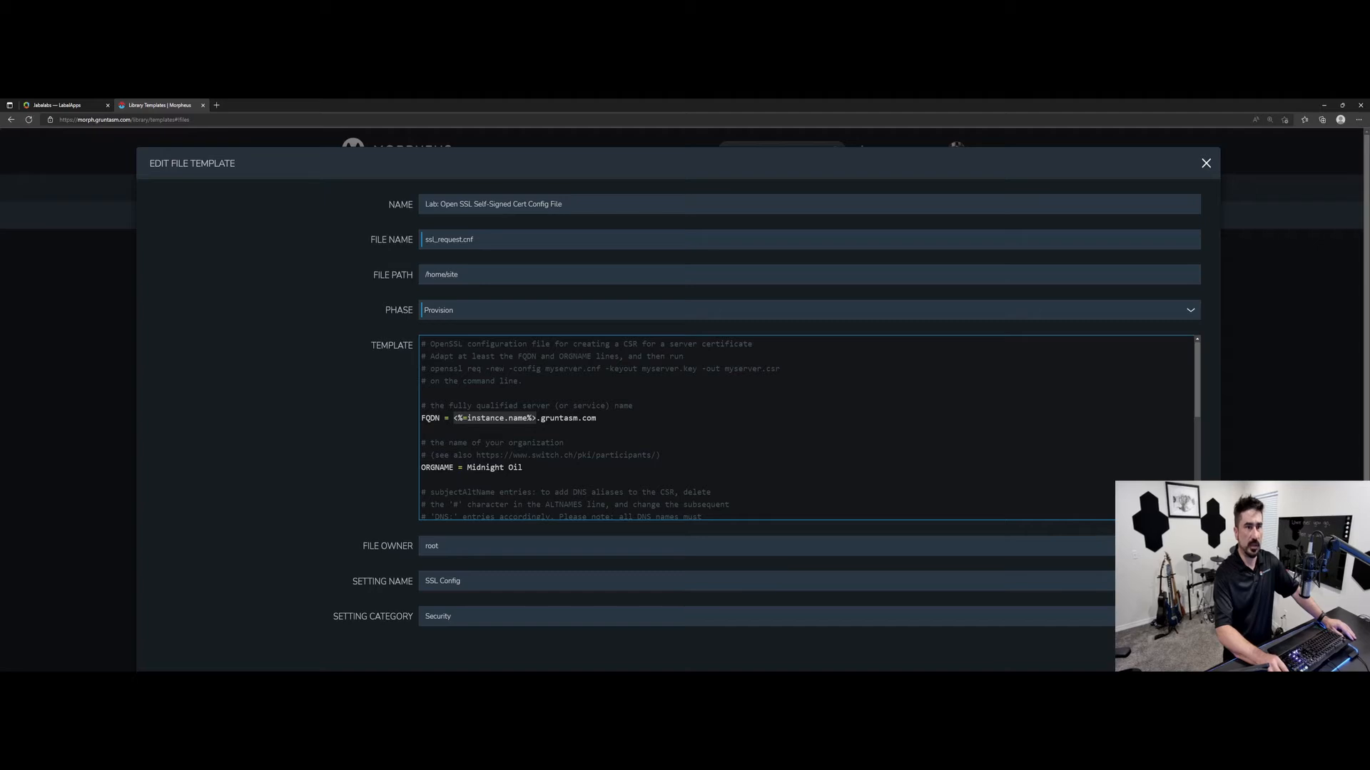
double_click(494, 417)
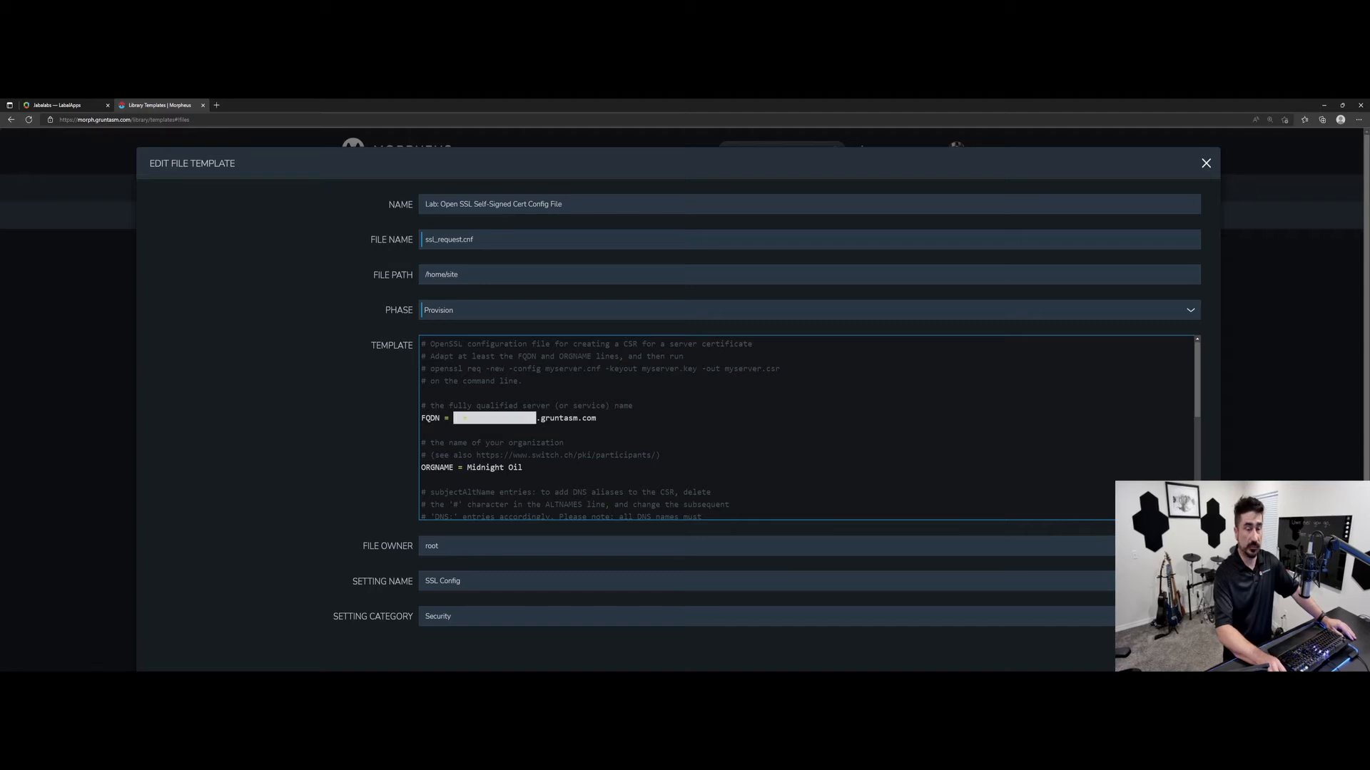
left_click(1206, 163)
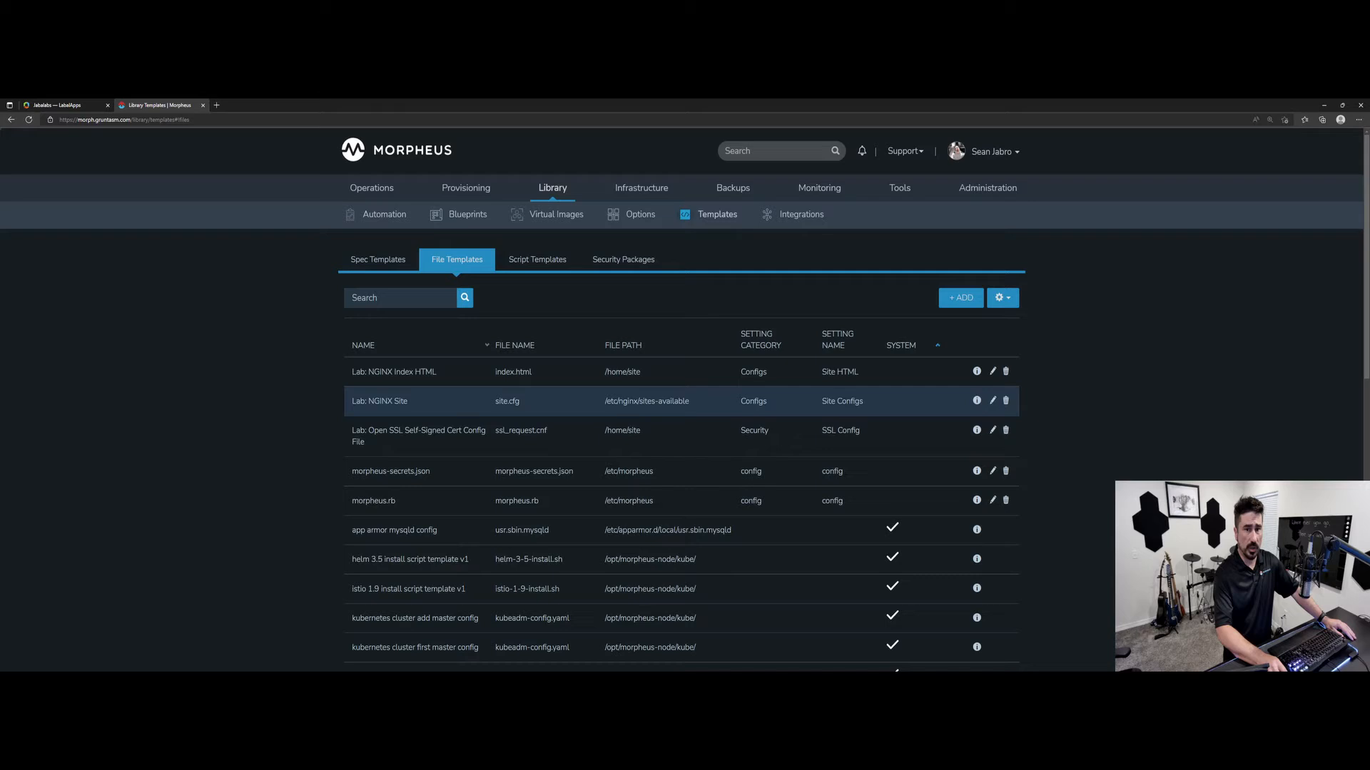
left_click(992, 400)
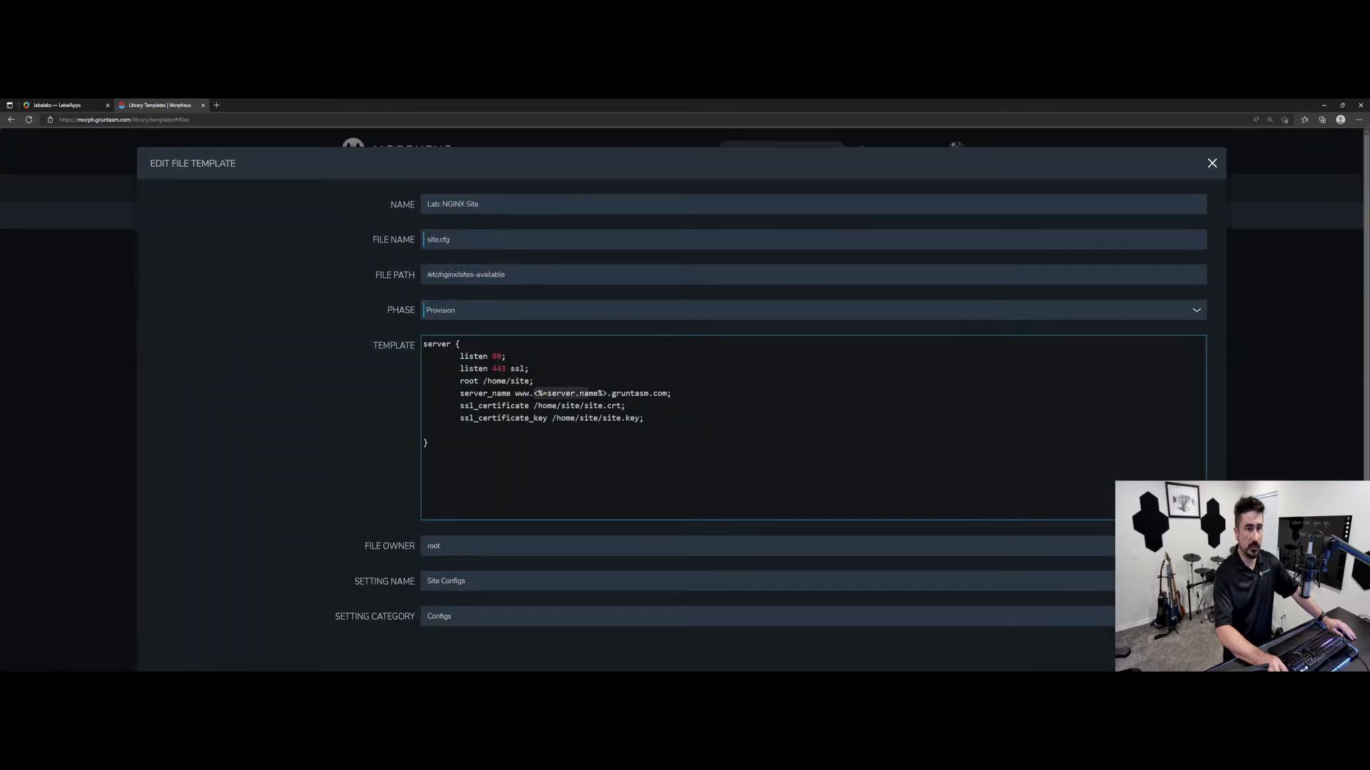
double_click(581, 393)
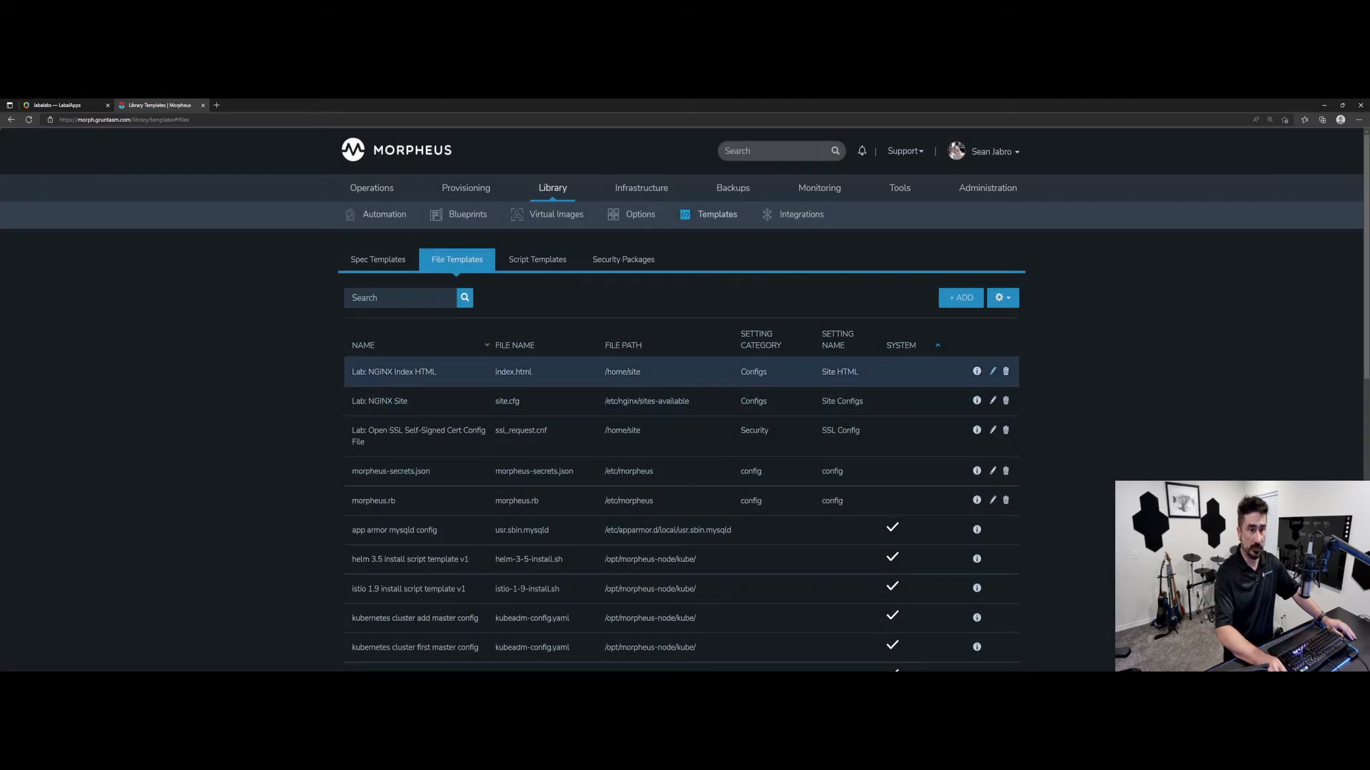
Go to Library > Blueprints and show the Instance Types list containing NGINX Web Cluster
left_click(992, 371)
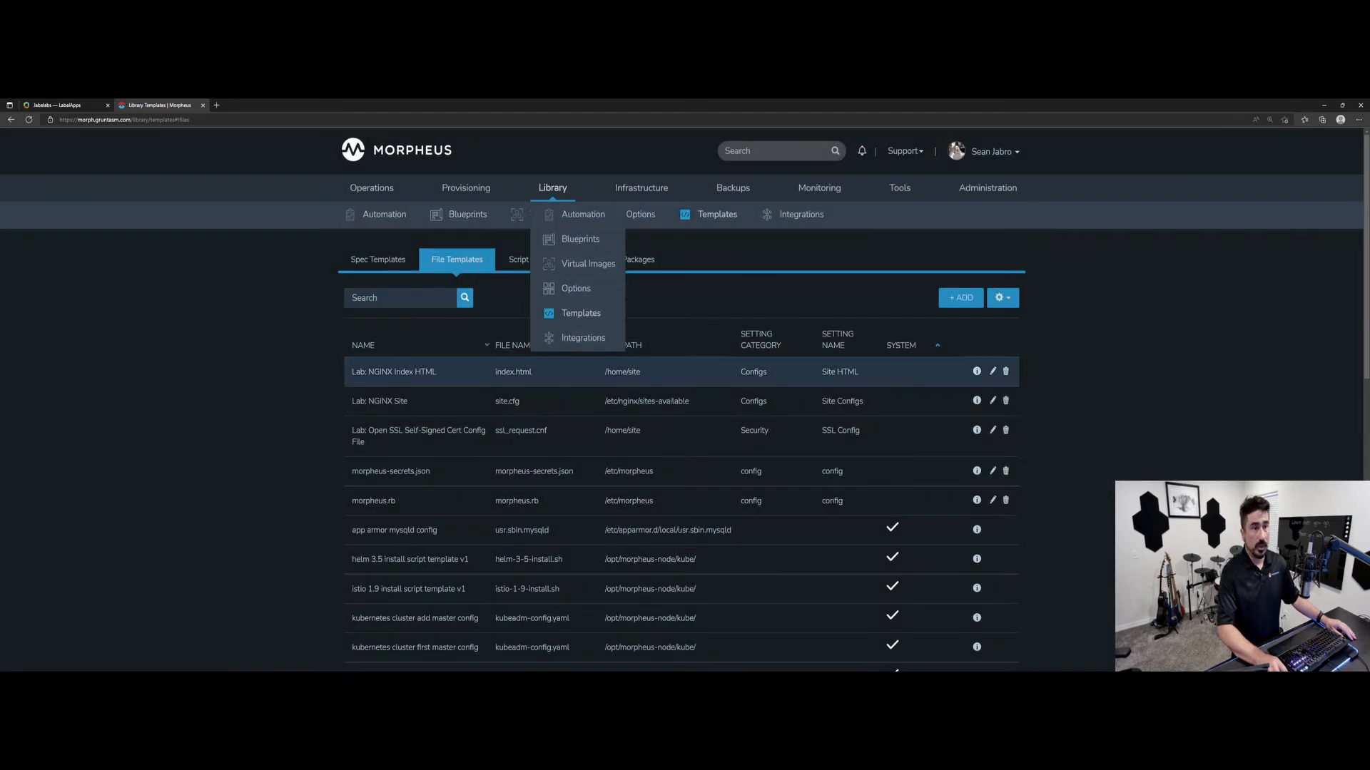
left_click(580, 312)
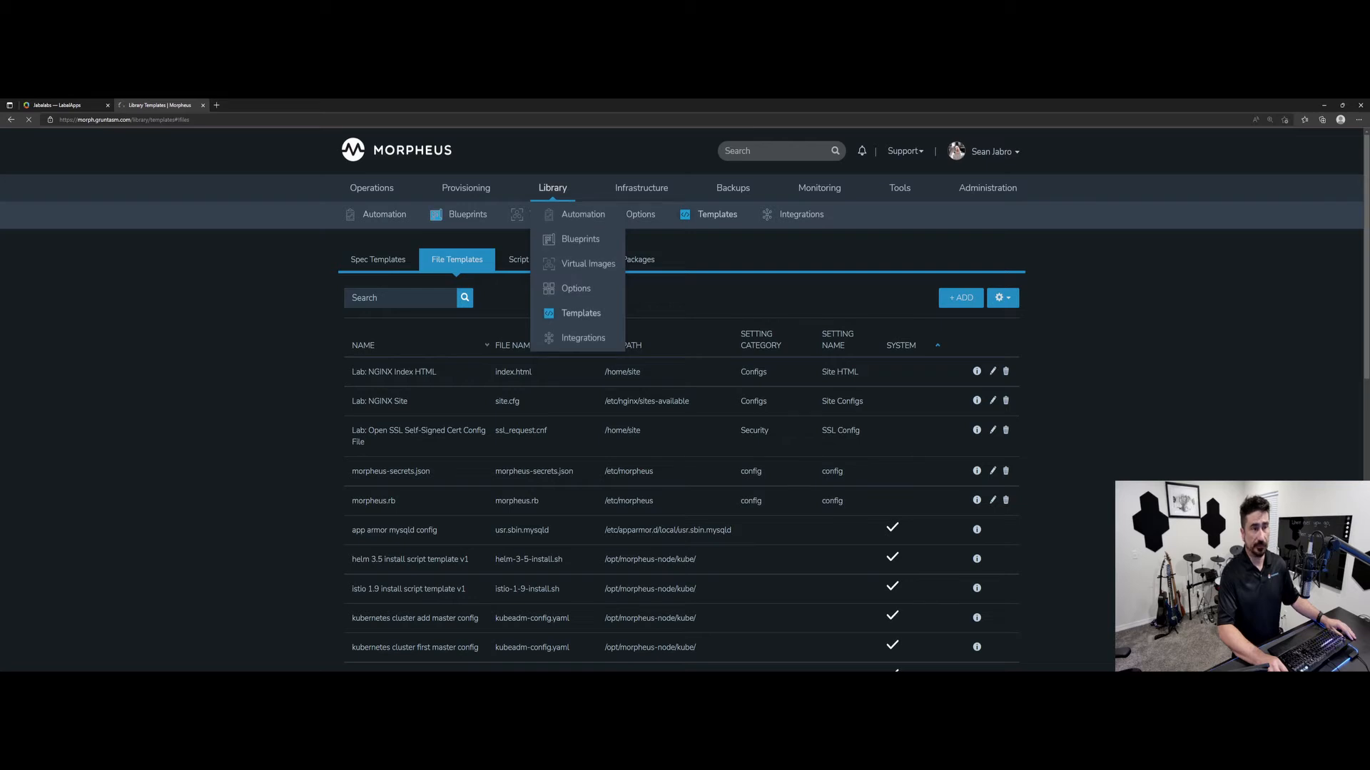
left_click(580, 239)
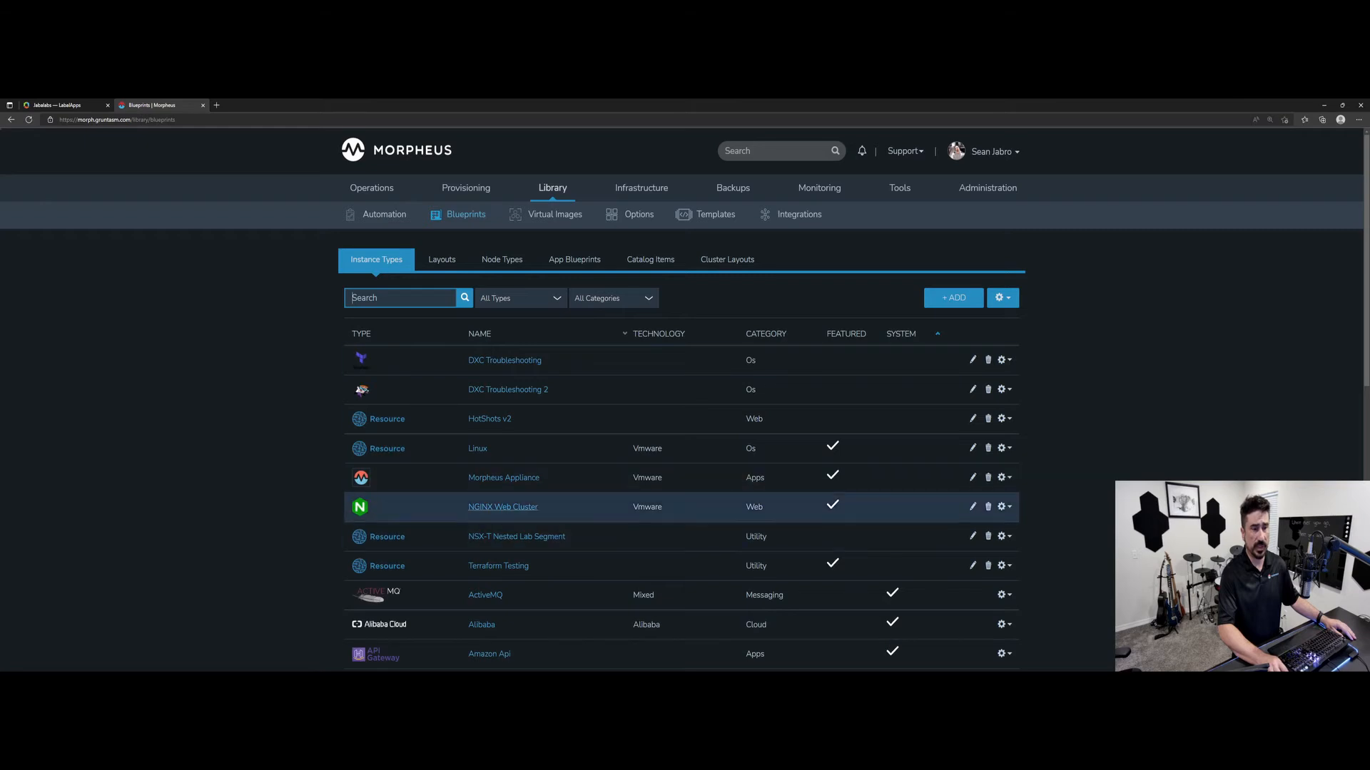
Open the NGINX Web Cluster instance type and review its edit settings without saving
left_click(503, 506)
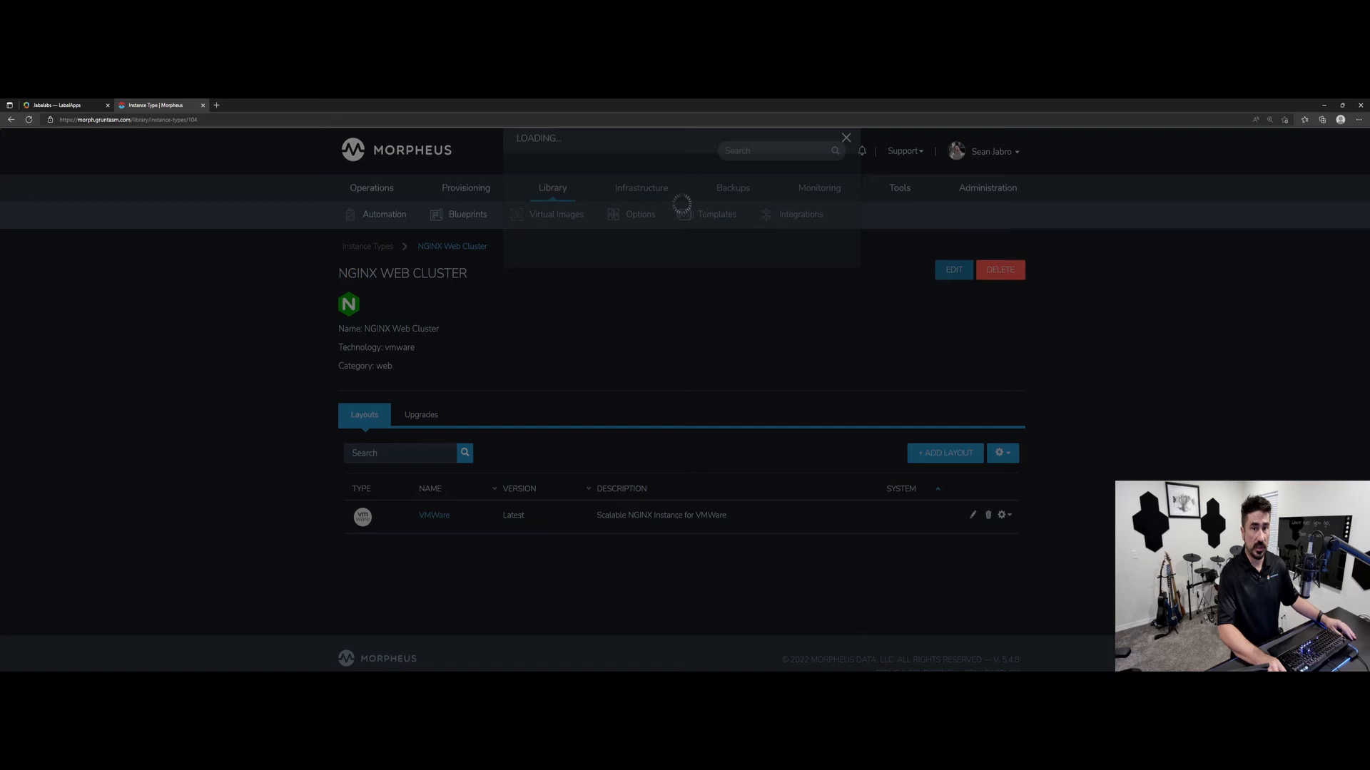
left_click(953, 269)
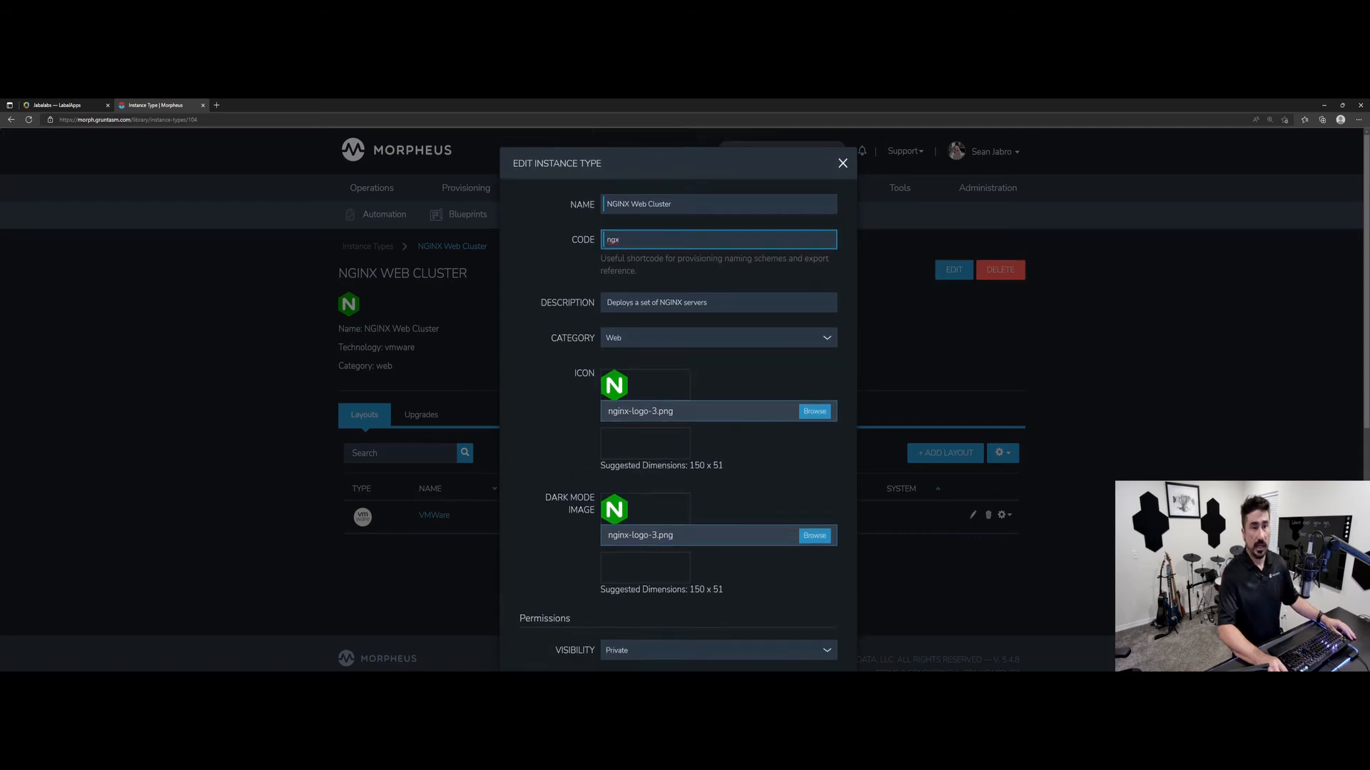
scroll("down", 3)
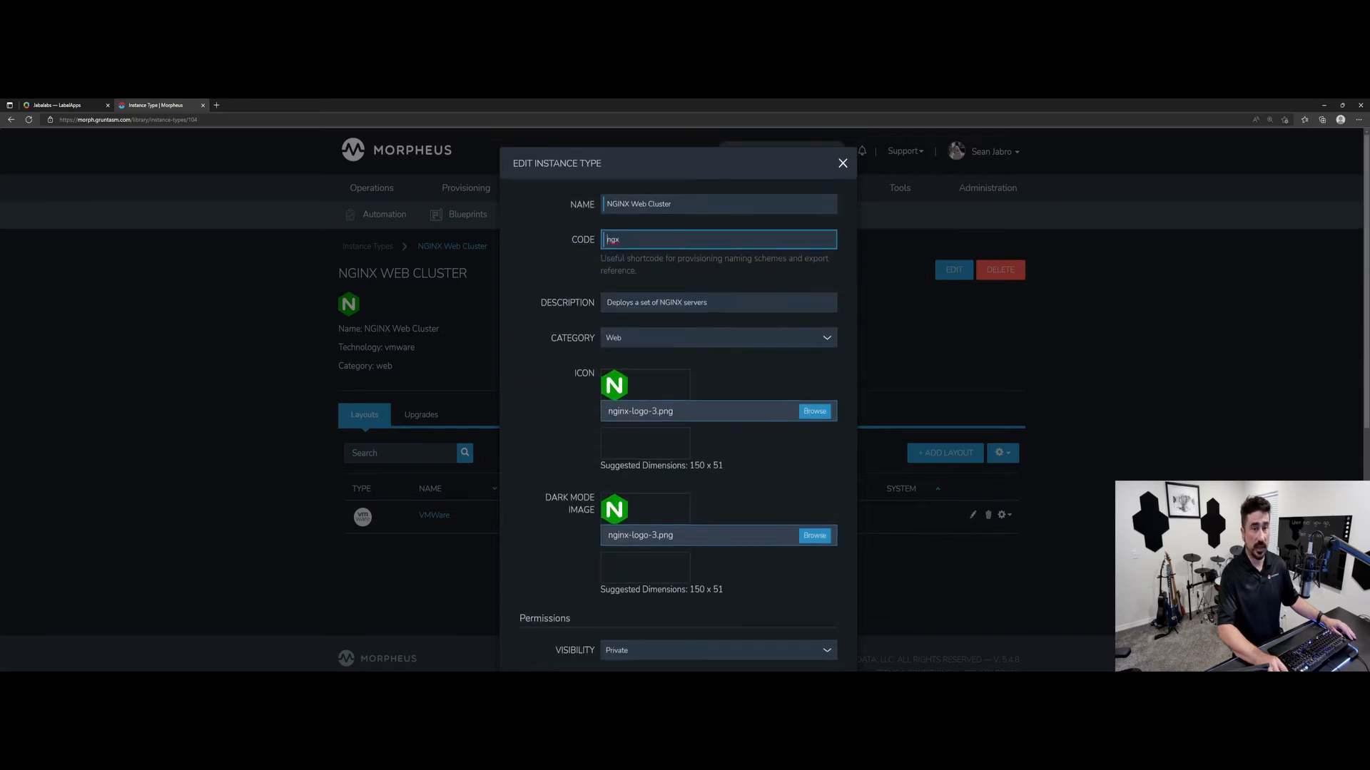
left_click(841, 163)
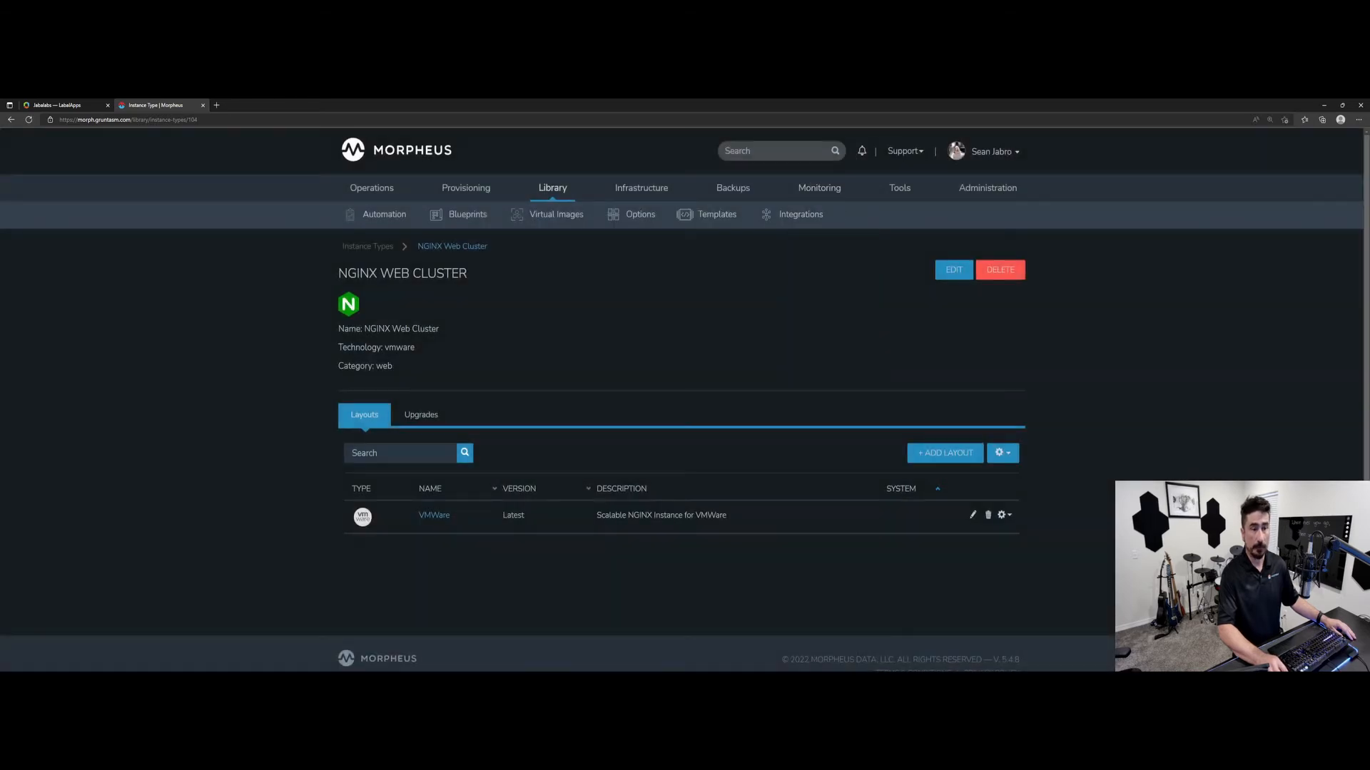
Open the VMware layout and scroll to the NGINX Node on Ubuntu 20.04 node type
left_click(434, 517)
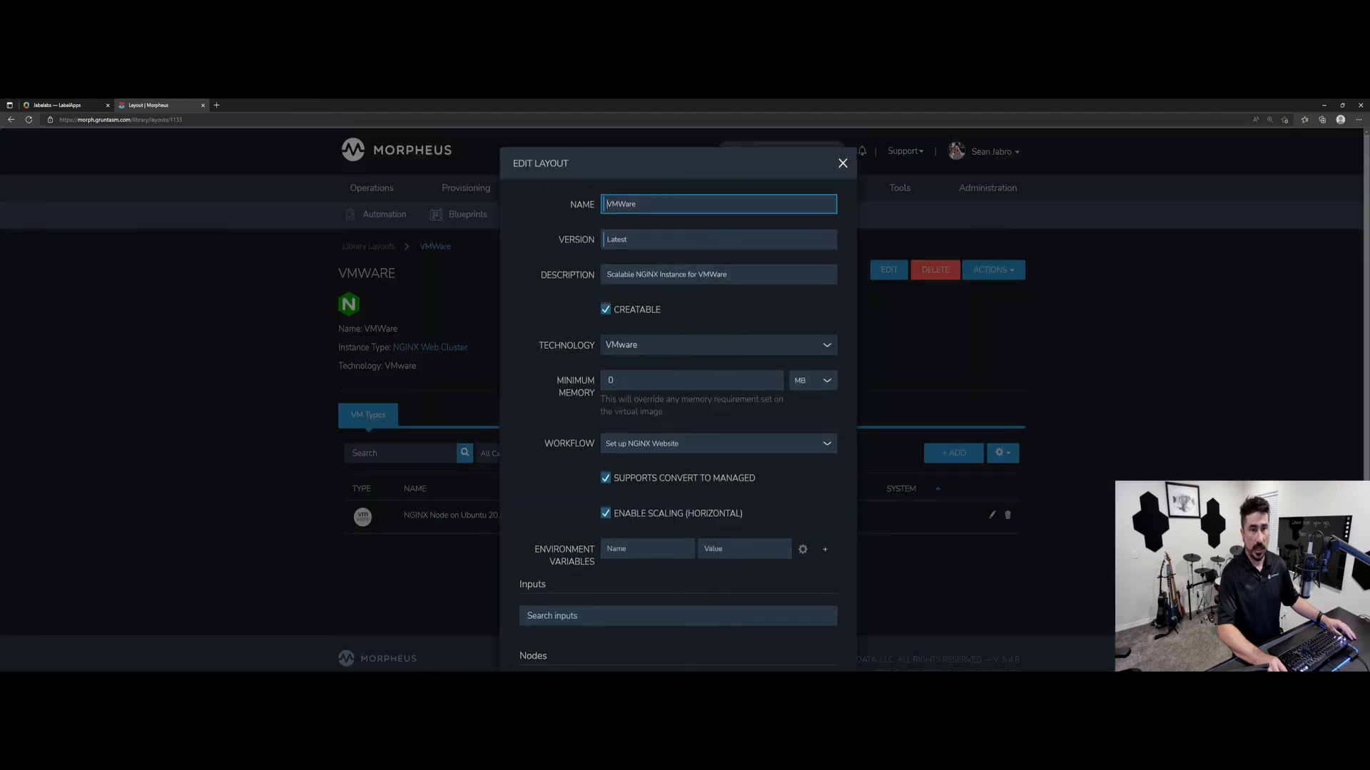
scroll("down", 3)
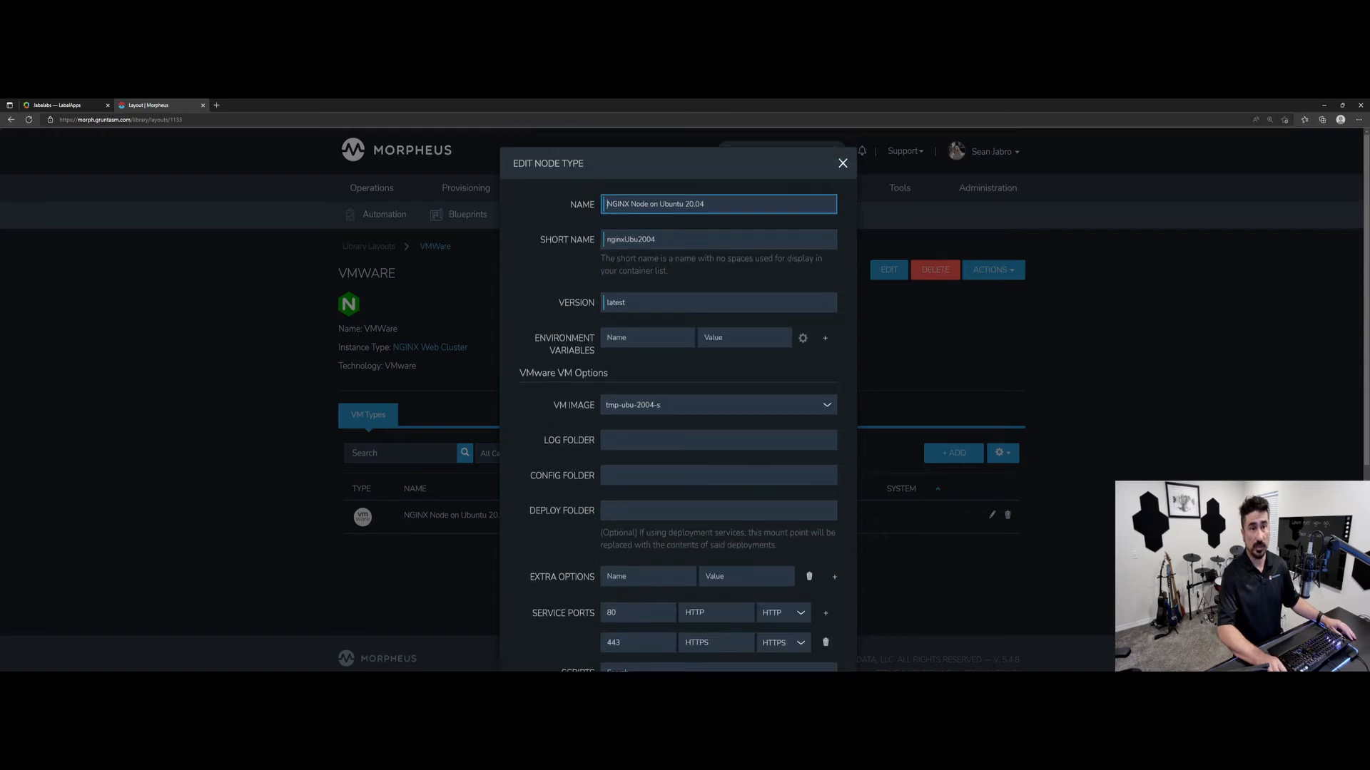
Close the node type settings and show the Provisioning Instances list with sj-ngx-dmo-01
scroll("down", 3)
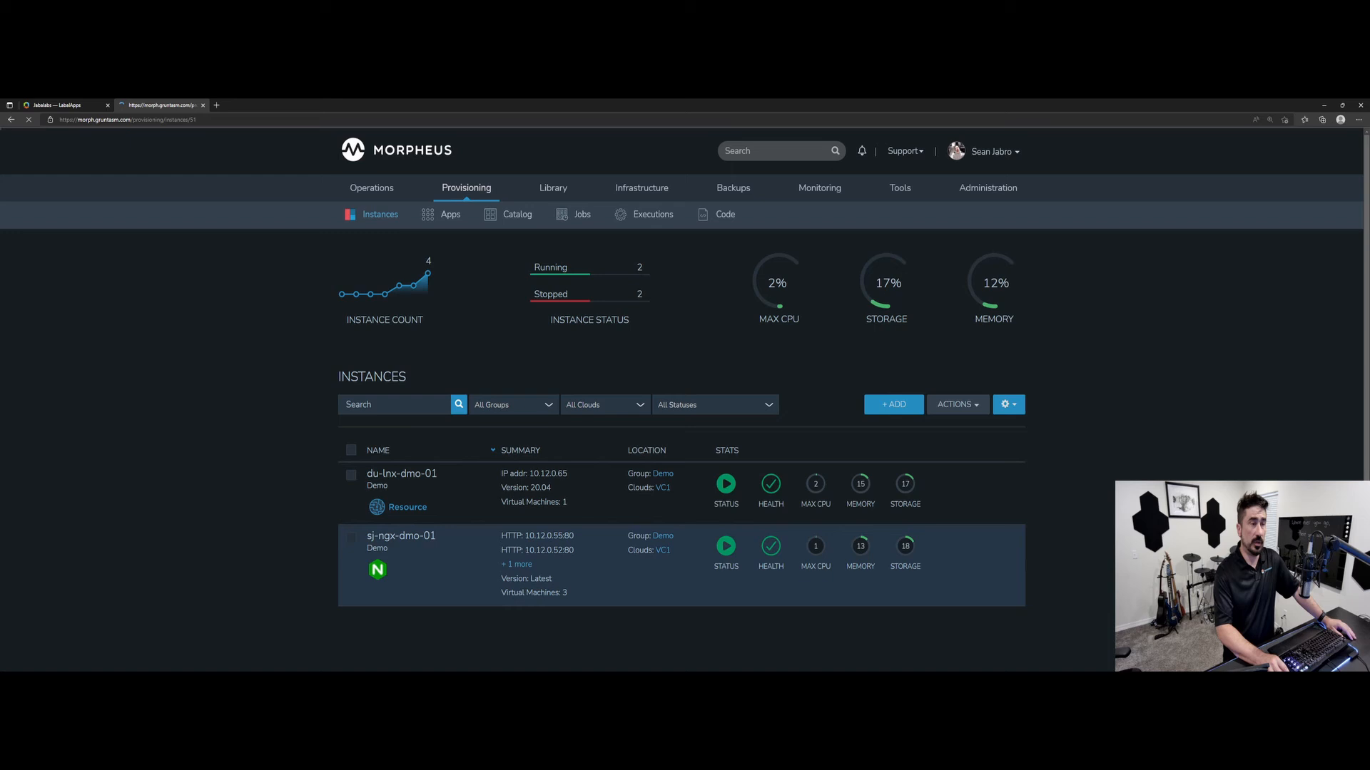
Open sj-ngx-dmo-01's History tab and scroll through the provision and Ansible task logs
left_click(401, 536)
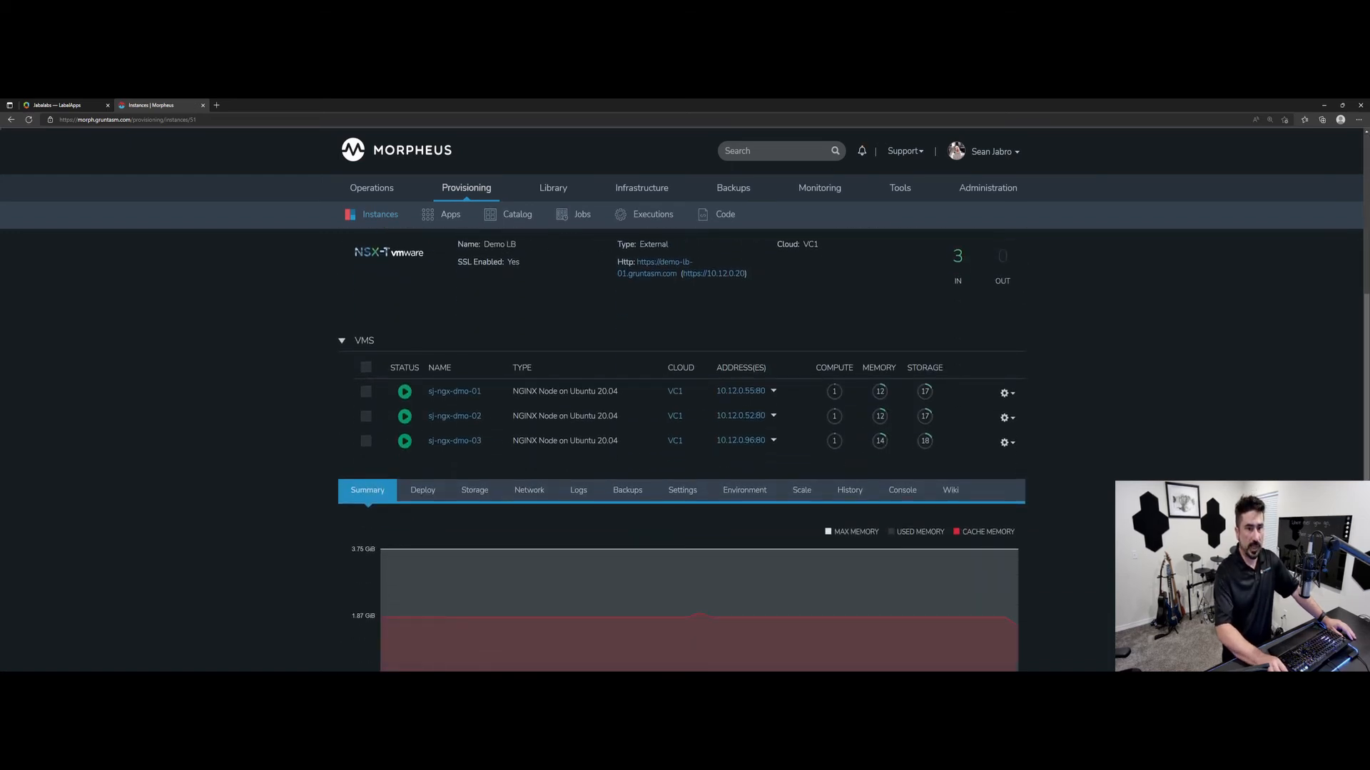
left_click(848, 490)
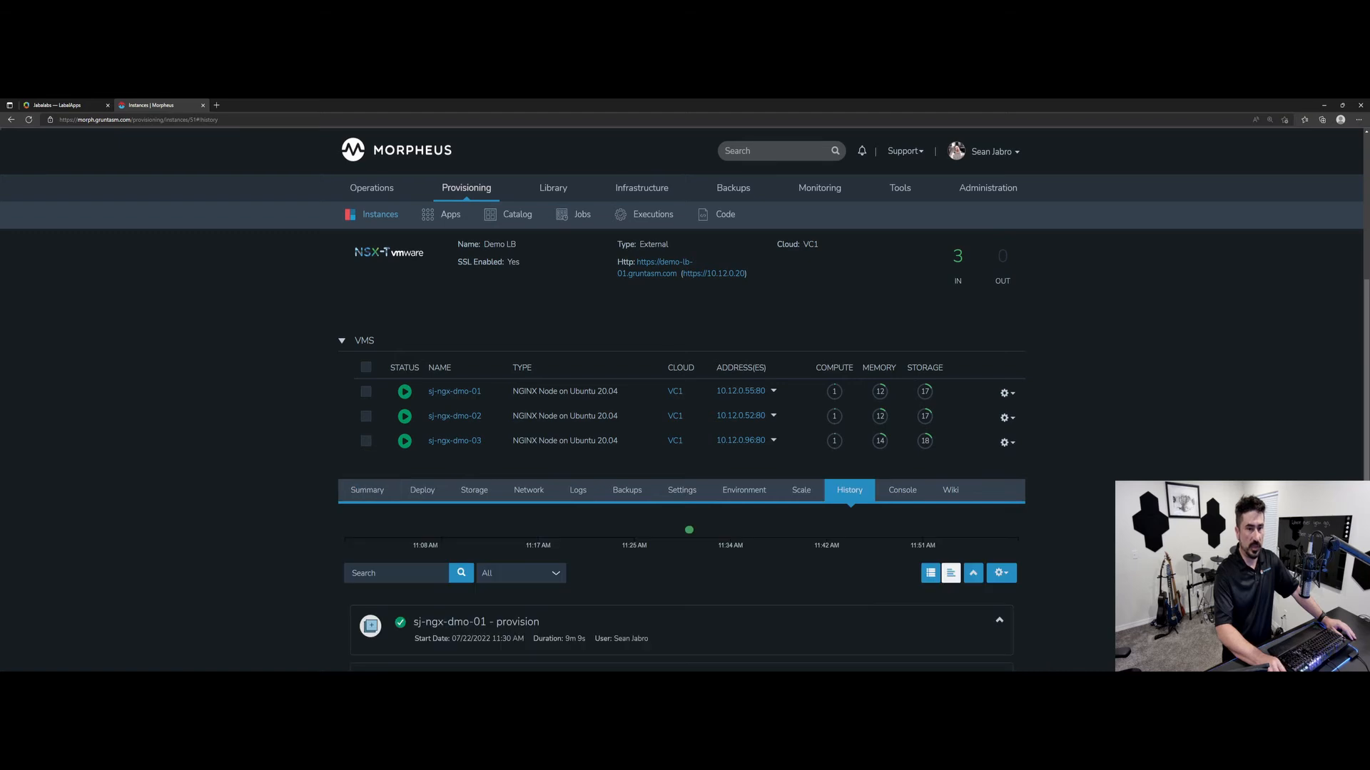
scroll("down", 3)
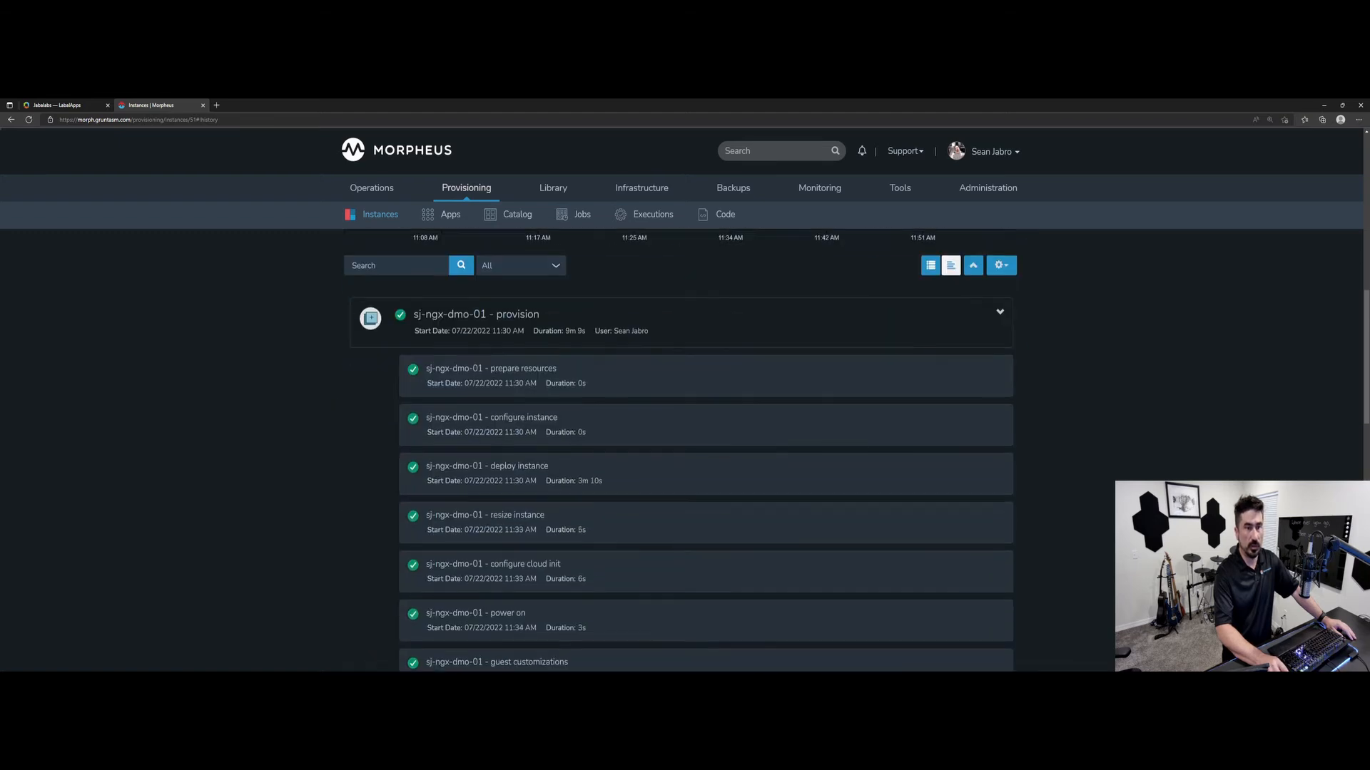
scroll("down", 3)
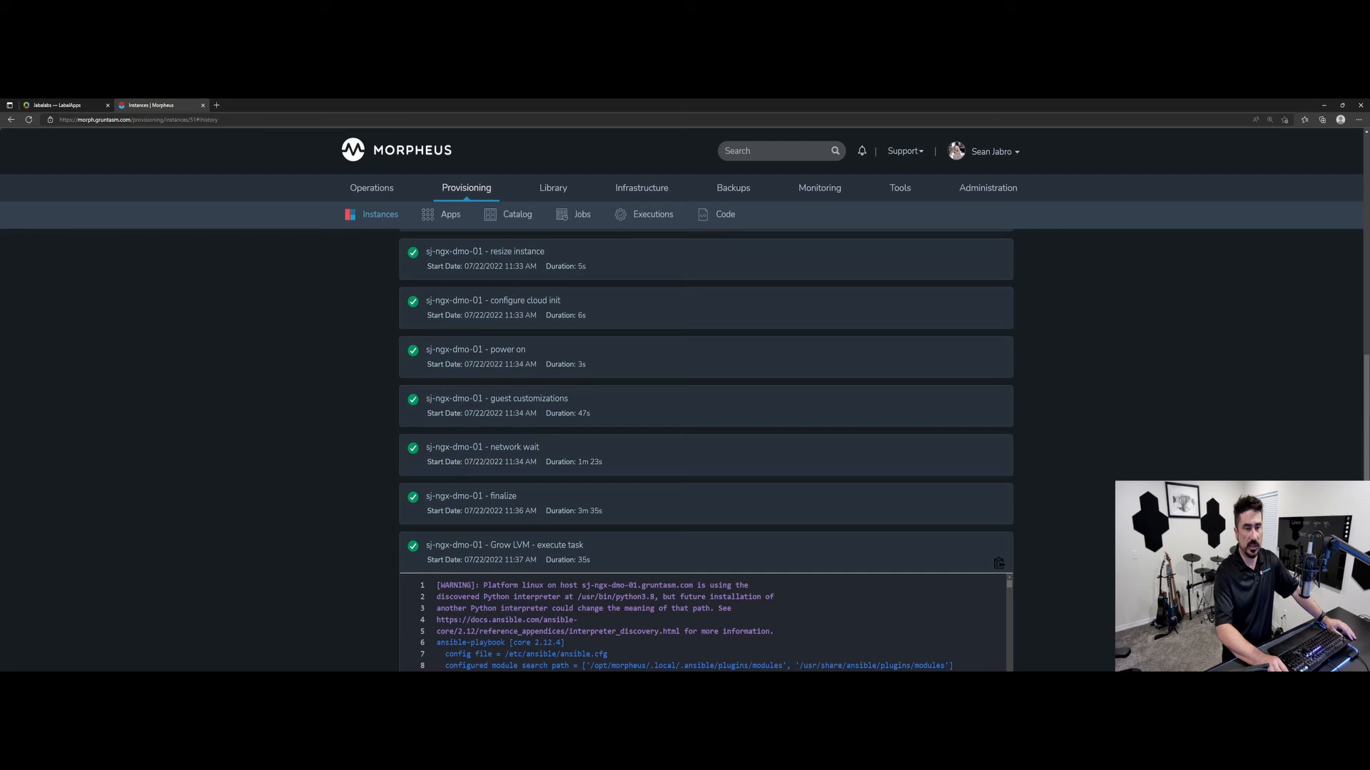
scroll("down", 3)
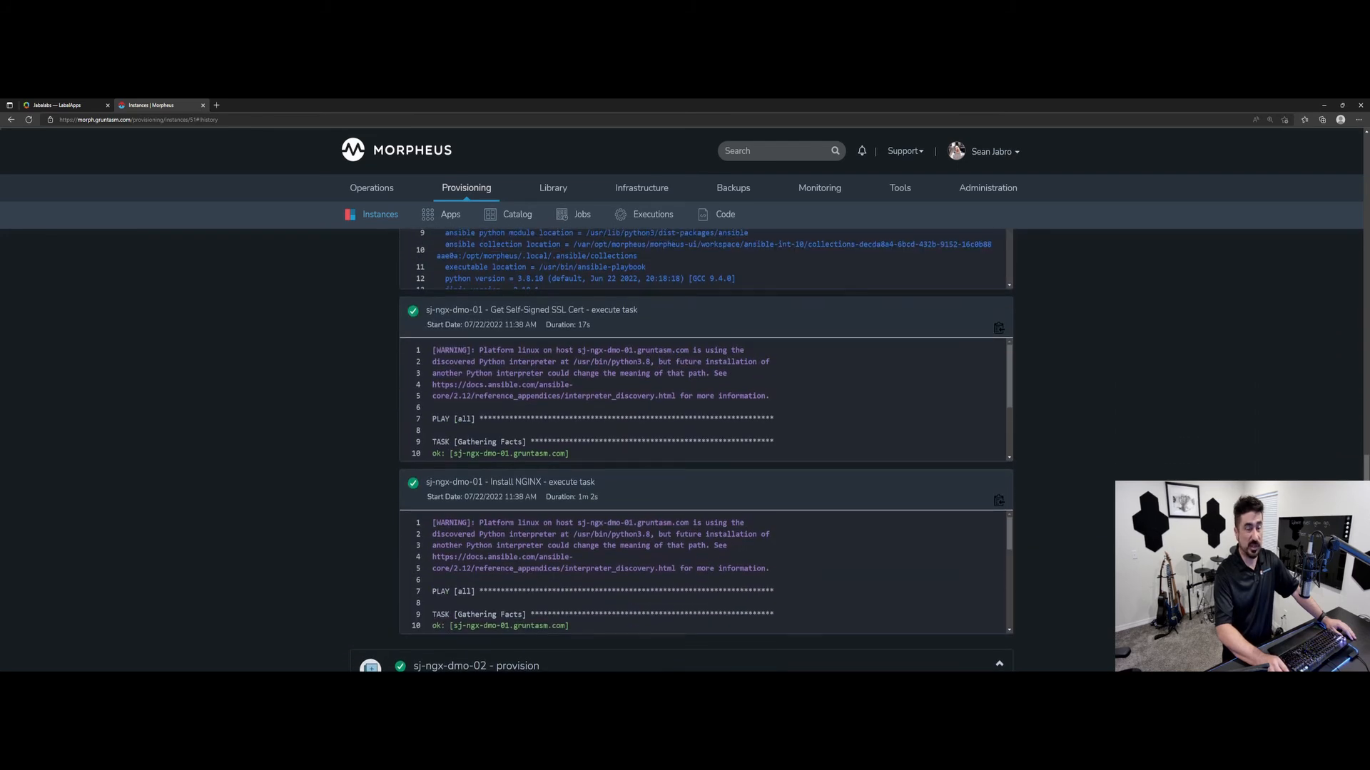
scroll("up", 3)
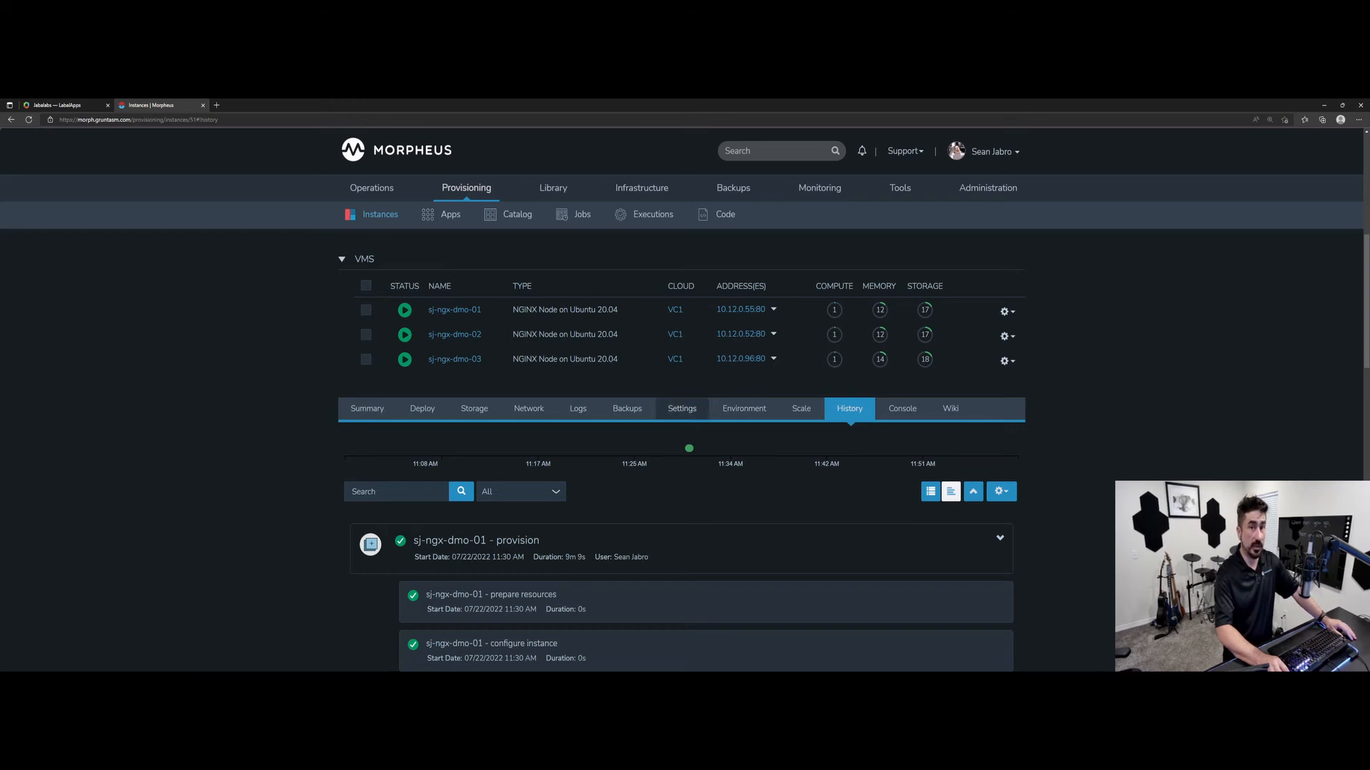
In the Settings tab, preview NGINX Site and NGINX Index HTML as rendered for a node
left_click(681, 245)
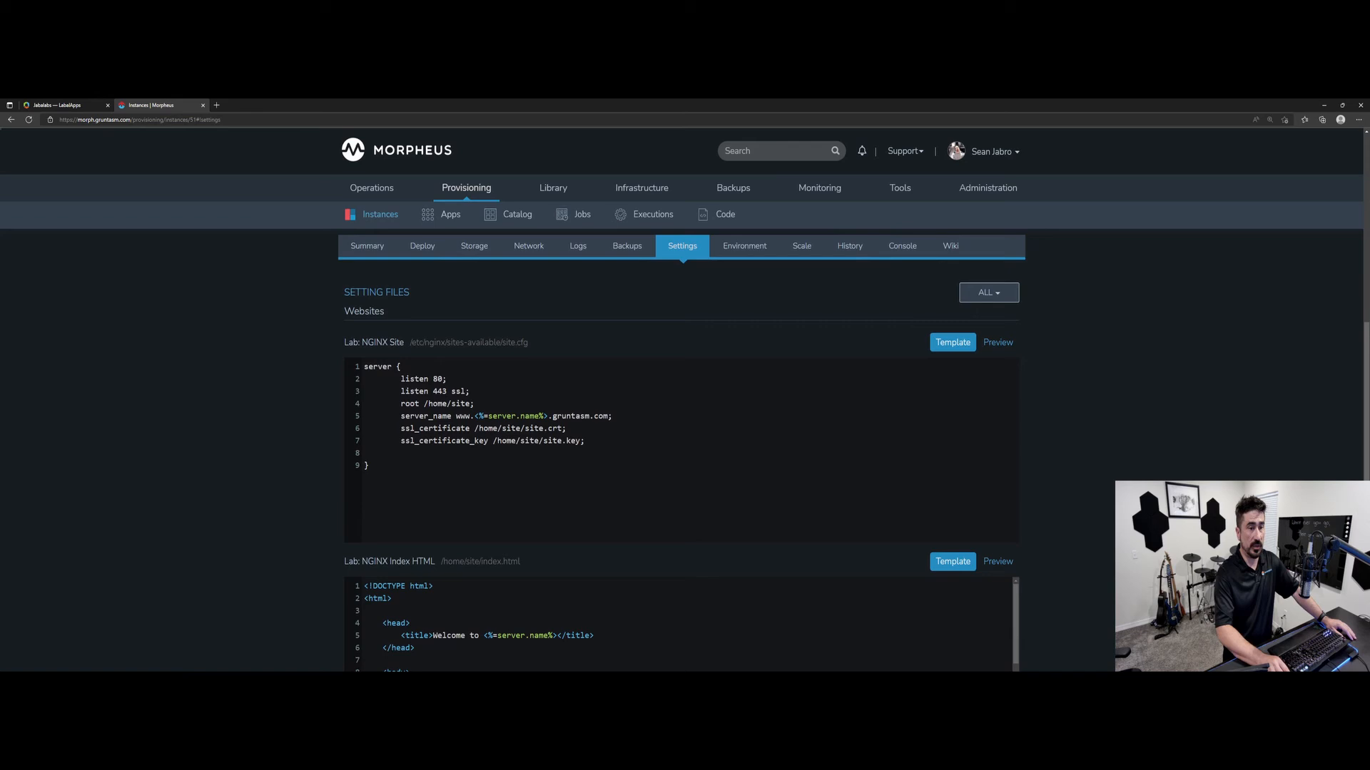
scroll("down", 3)
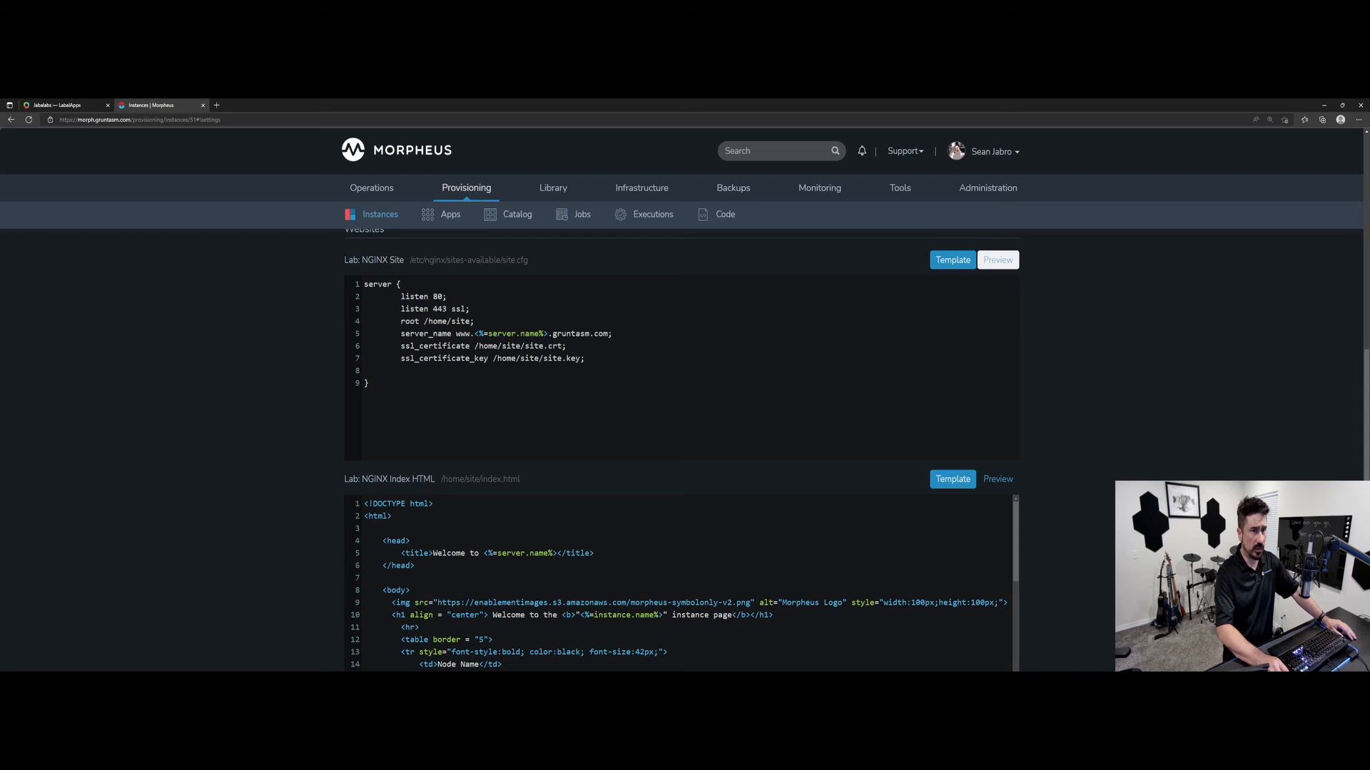
left_click(996, 259)
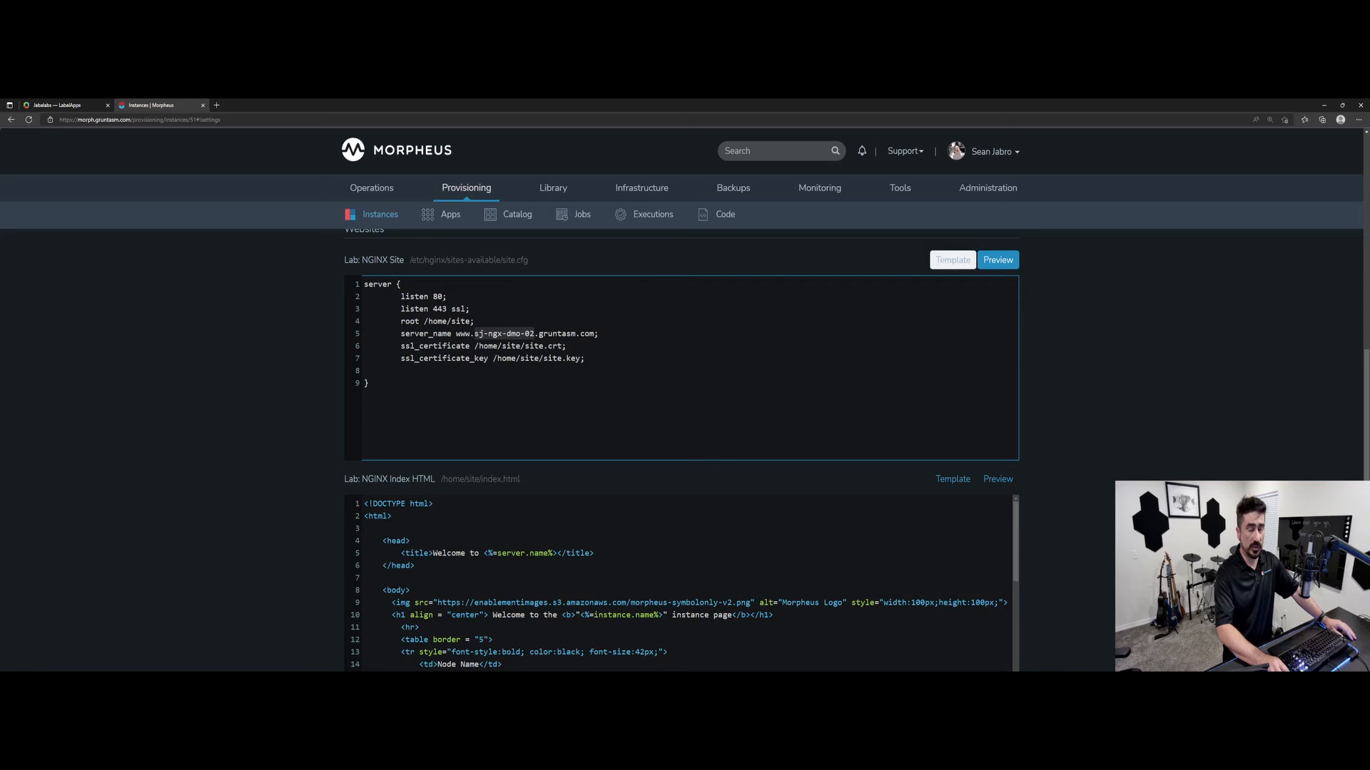
double_click(498, 333)
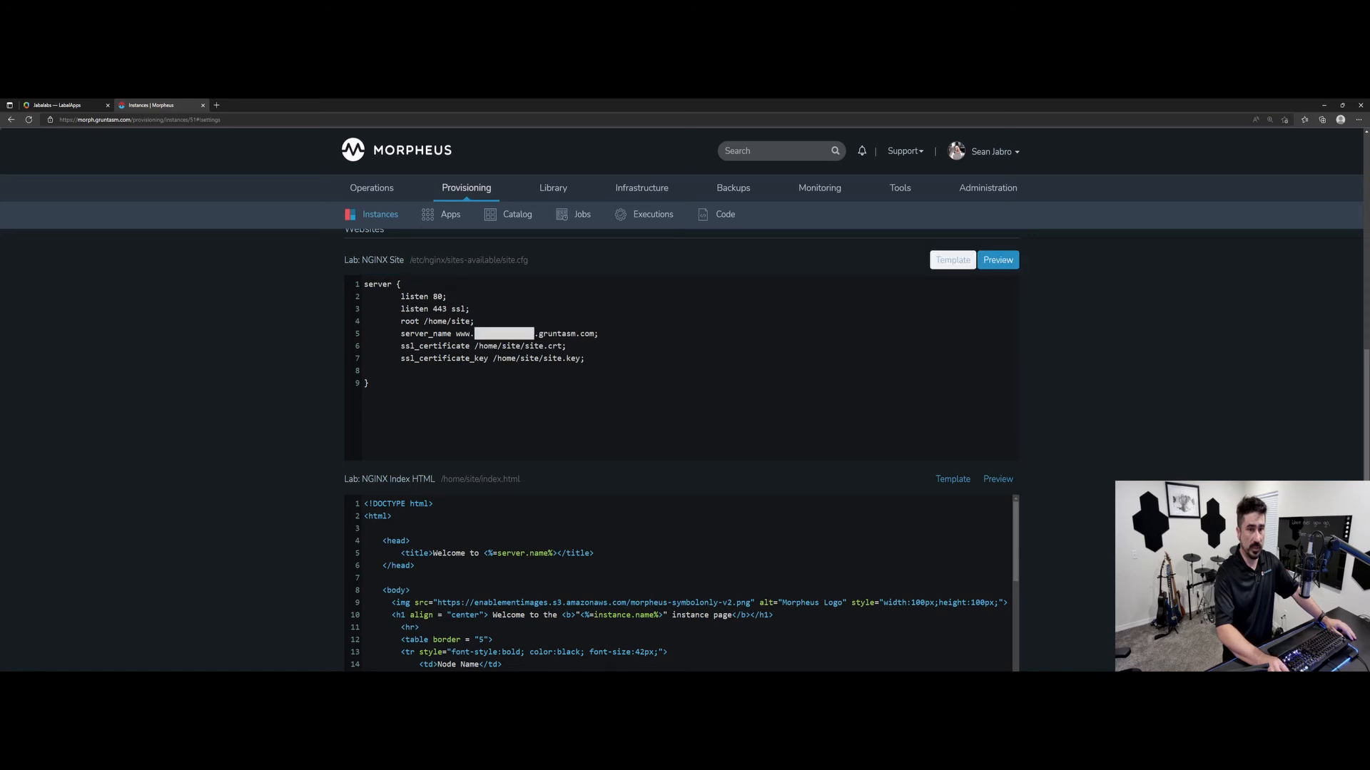
left_click(997, 478)
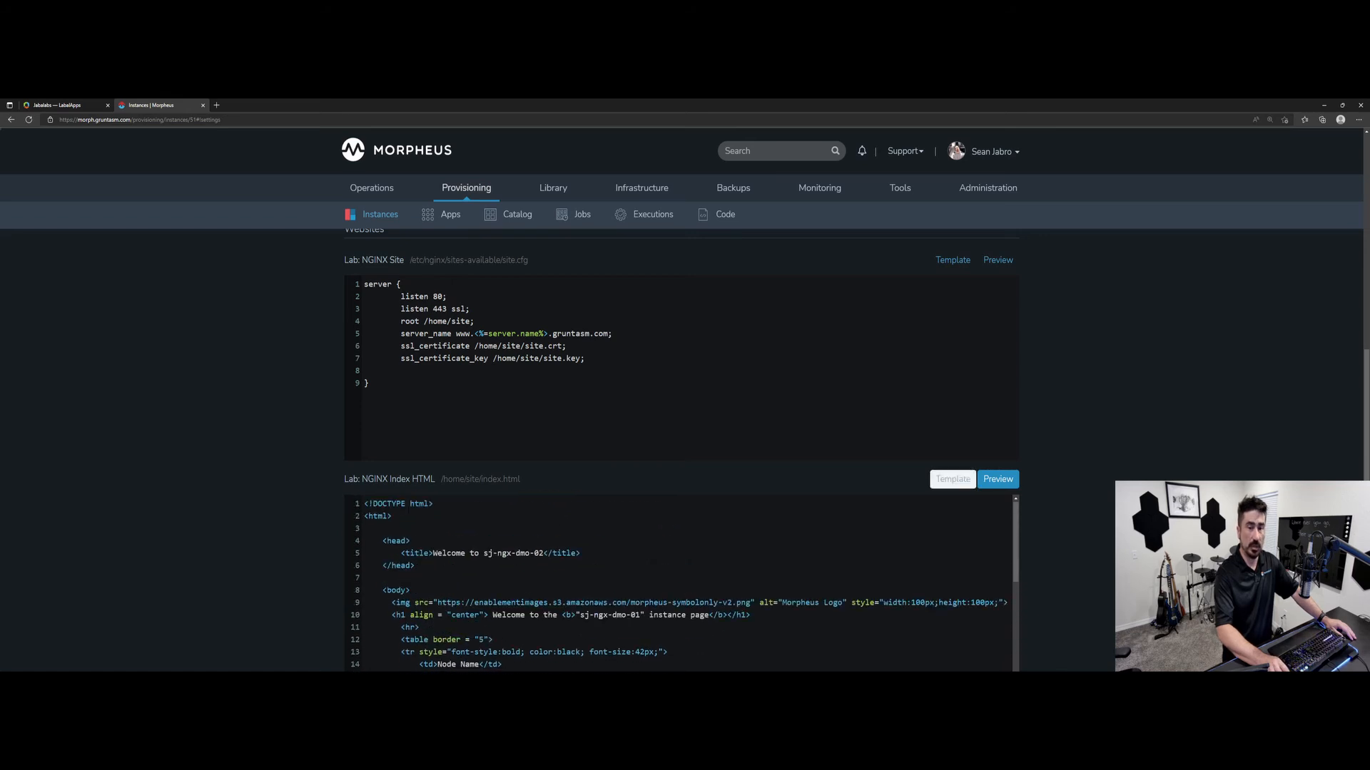
scroll("up", 3)
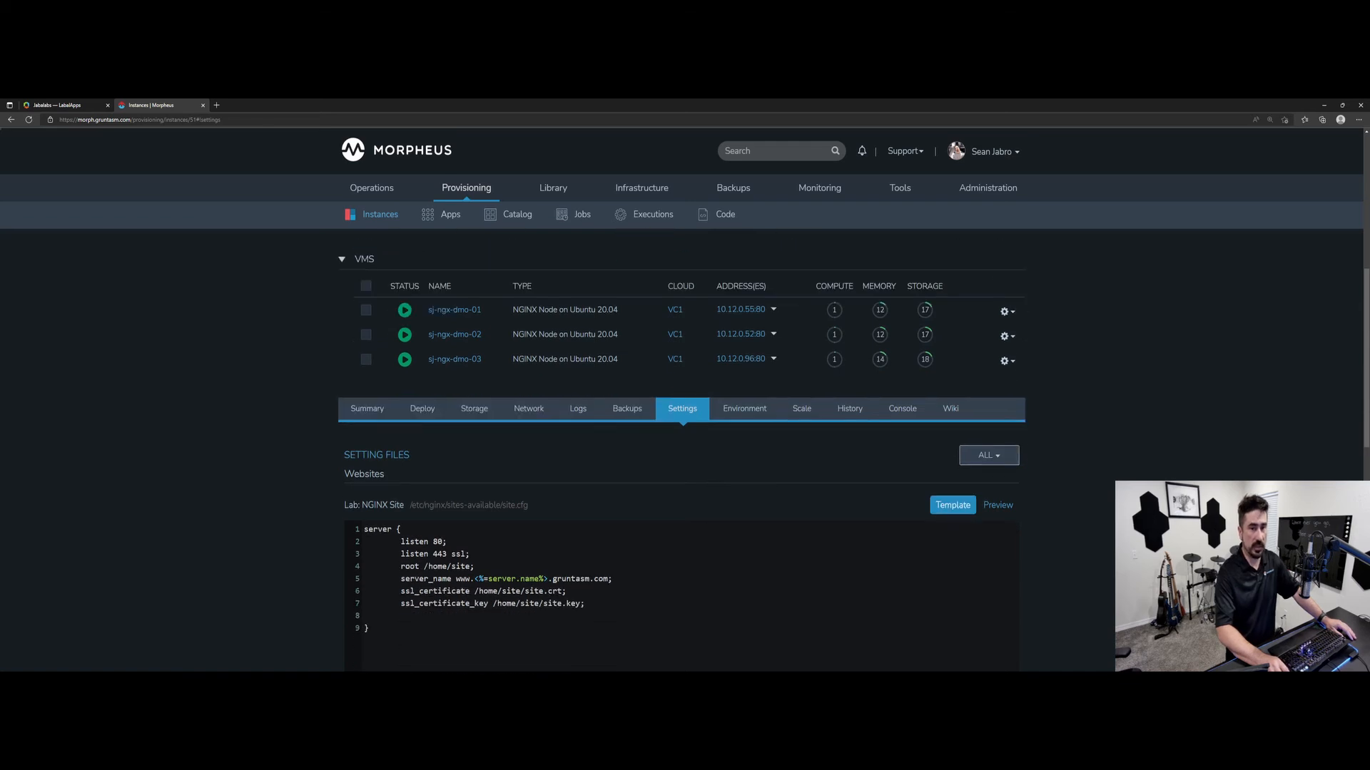
left_click(988, 455)
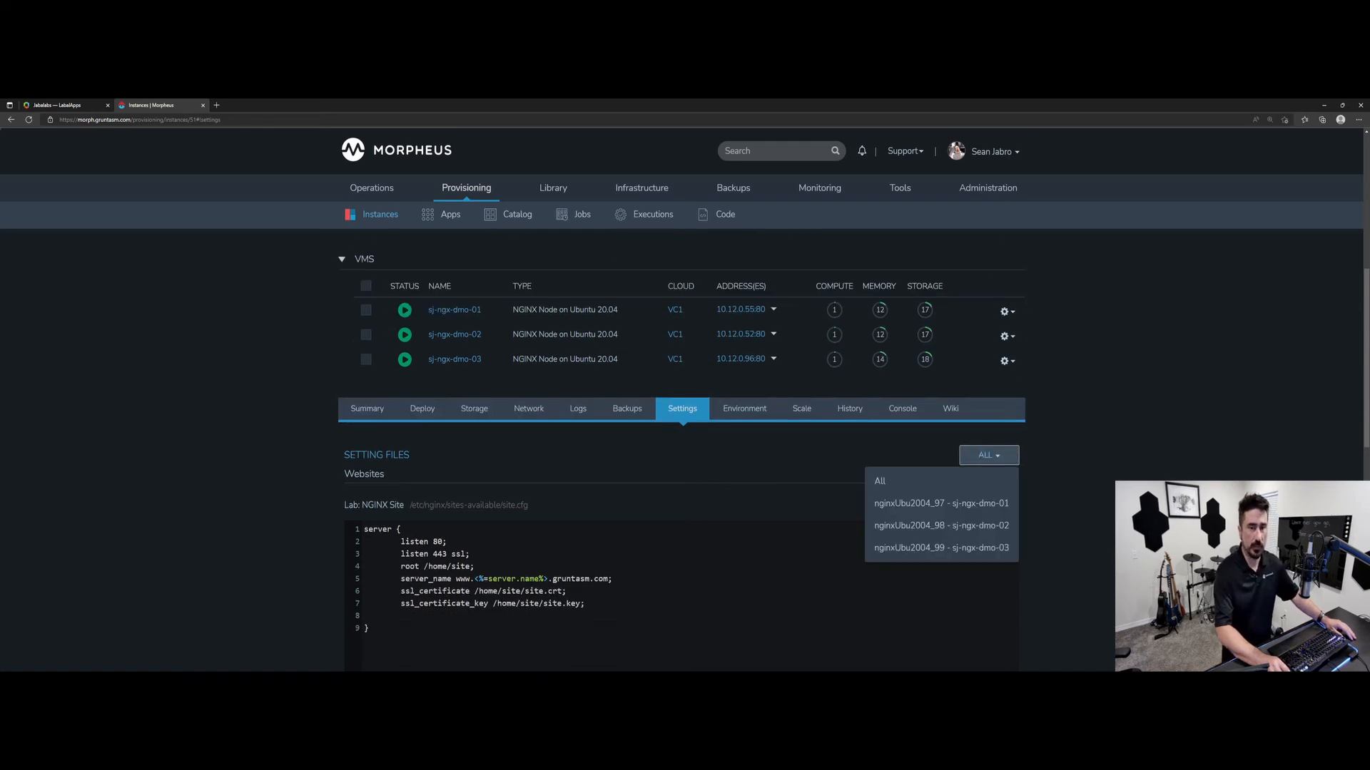
left_click(941, 503)
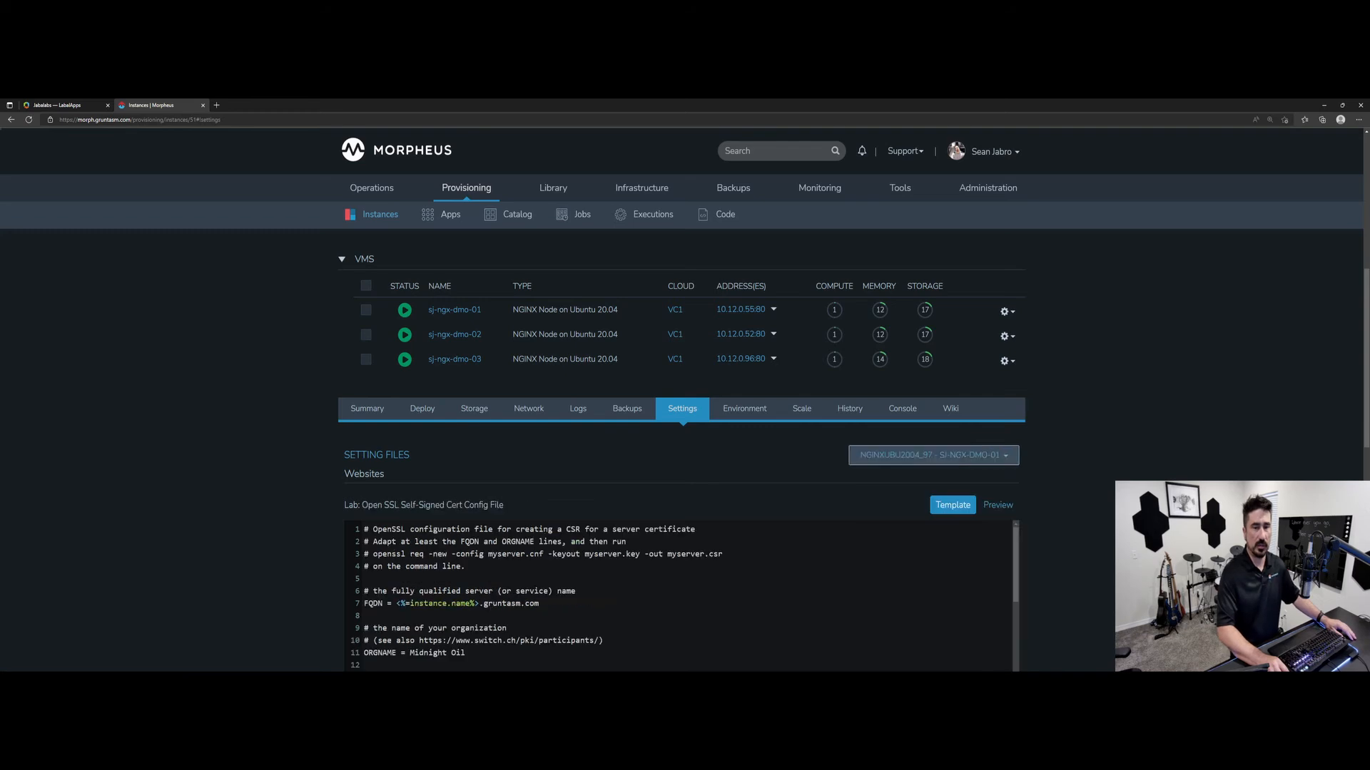
scroll("down", 3)
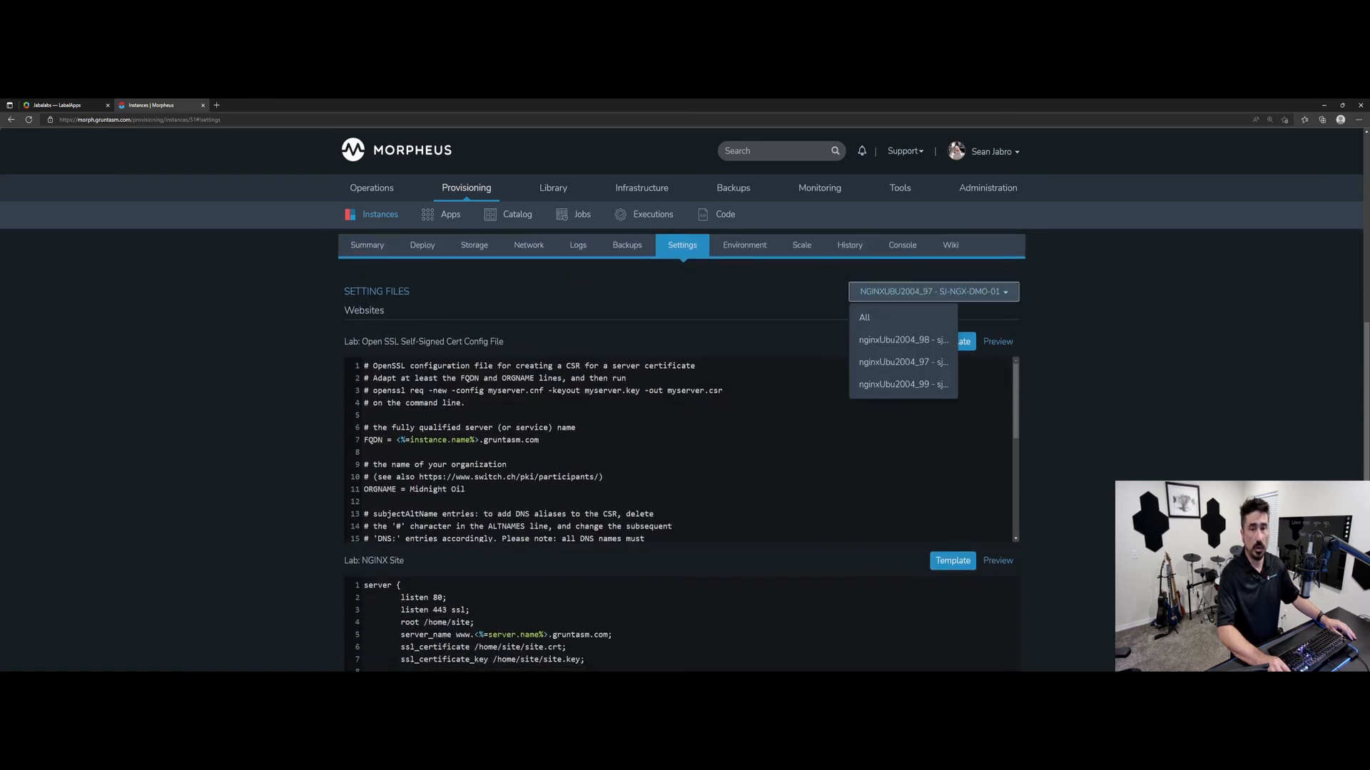
left_click(931, 291)
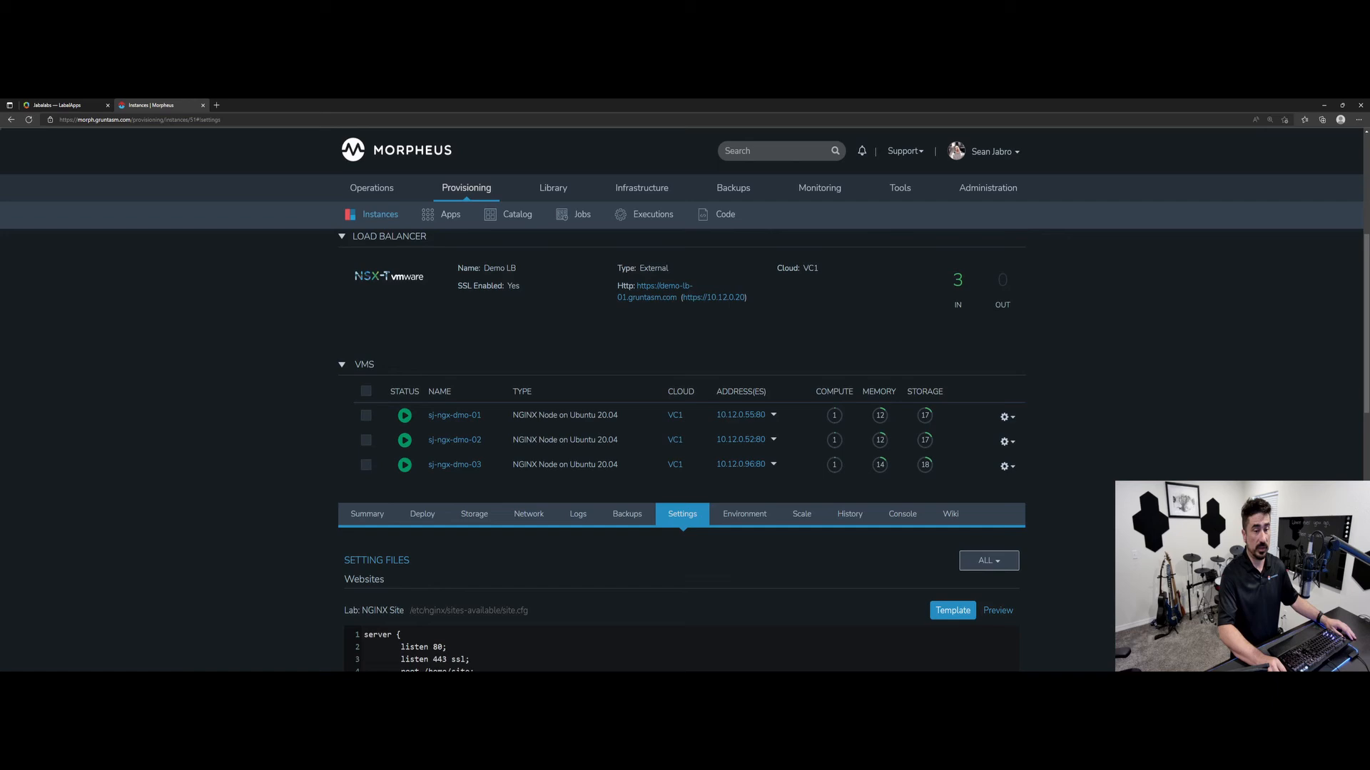
Open the three nodes' IPs in new tabs and check sj-ngx-dmo-02 and sj-ngx-dmo-03 pages
scroll("down", 3)
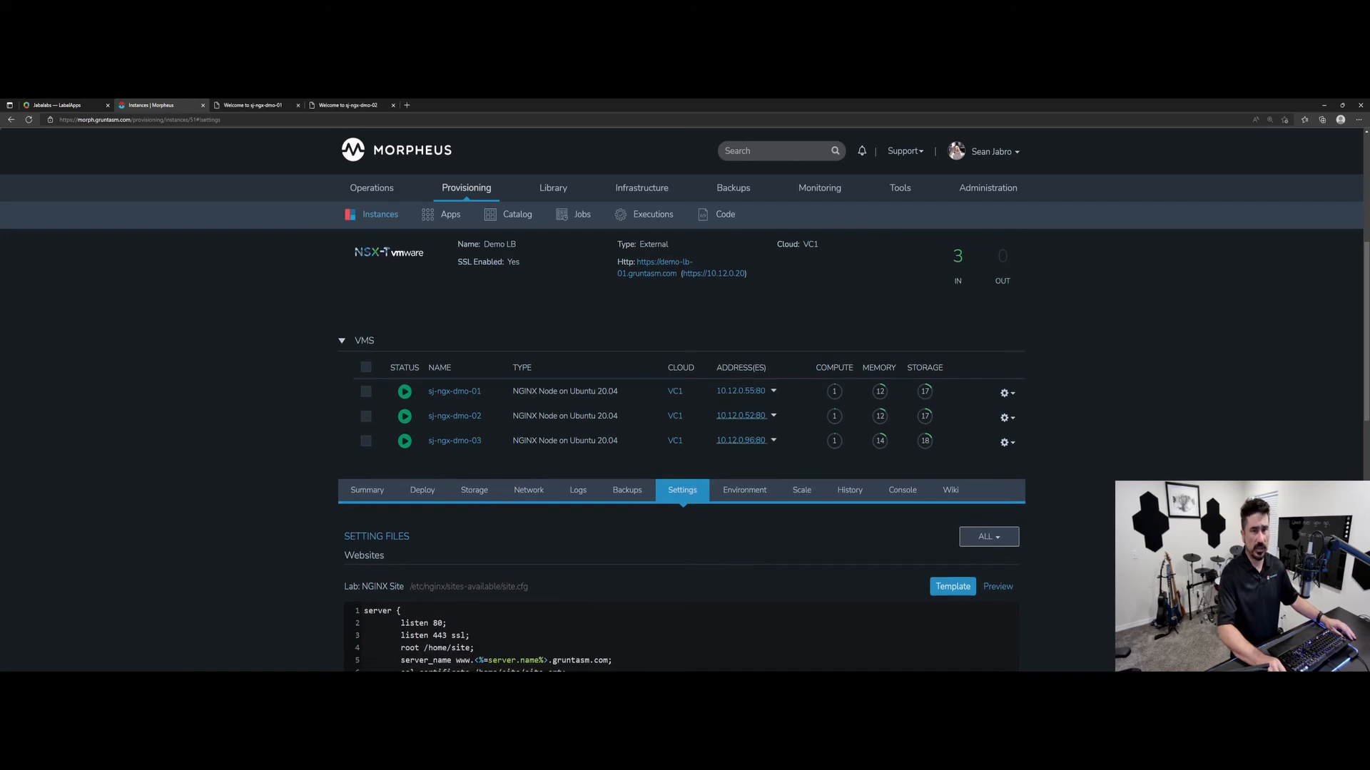
left_click(740, 440)
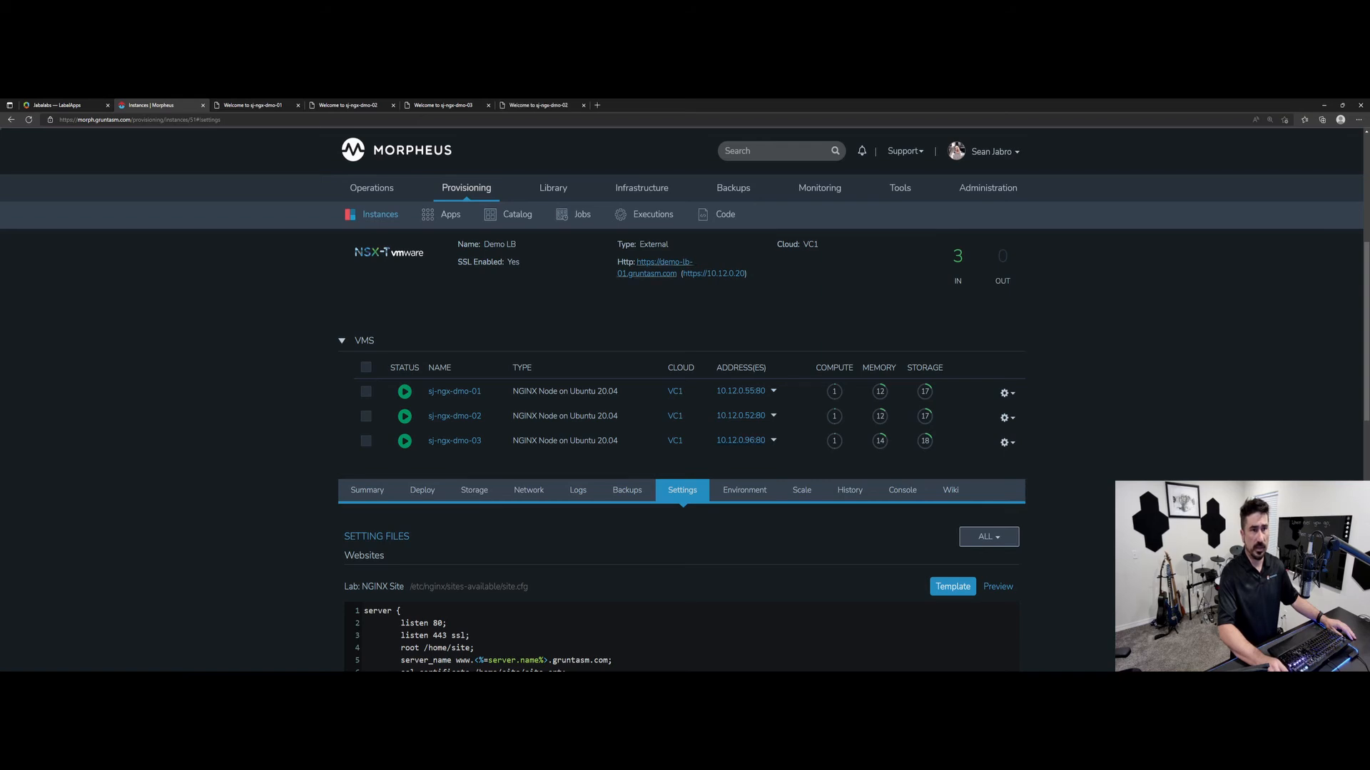
left_click(253, 105)
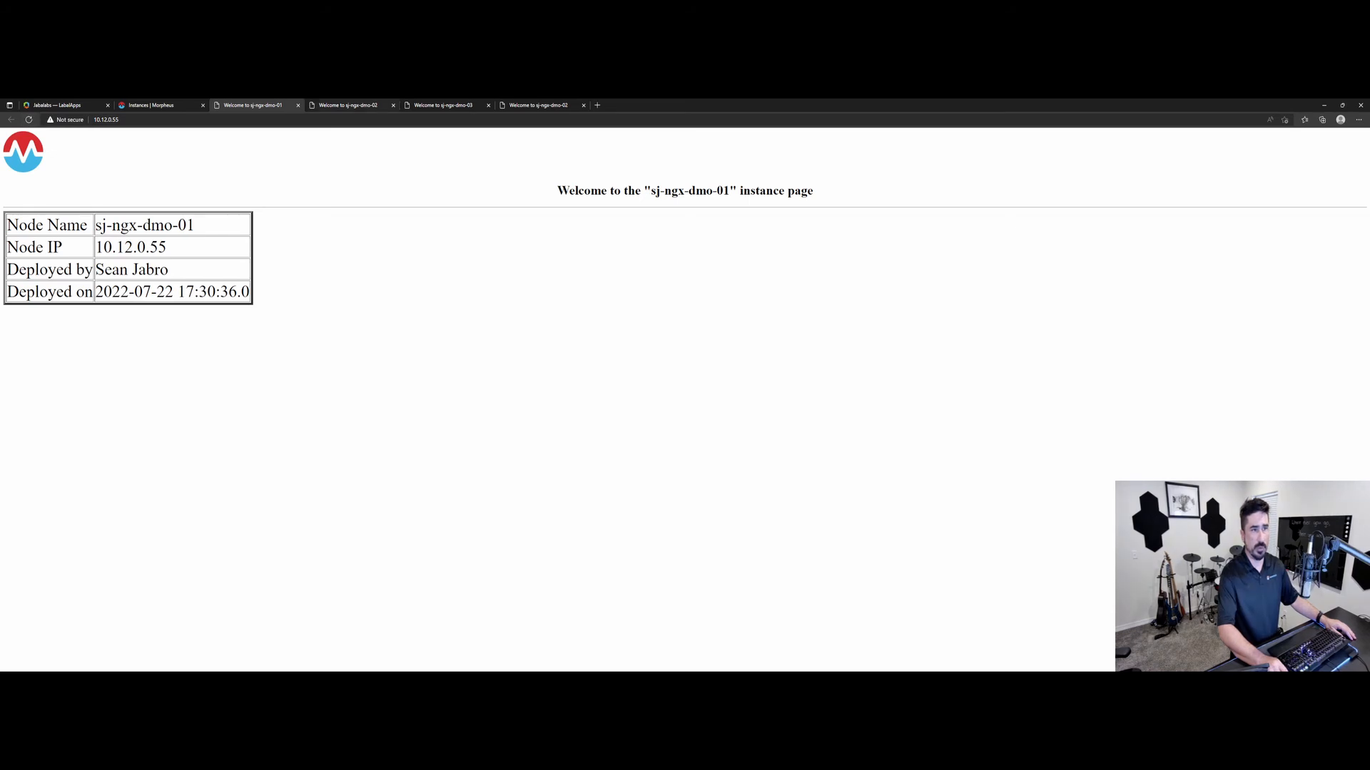
left_click(347, 105)
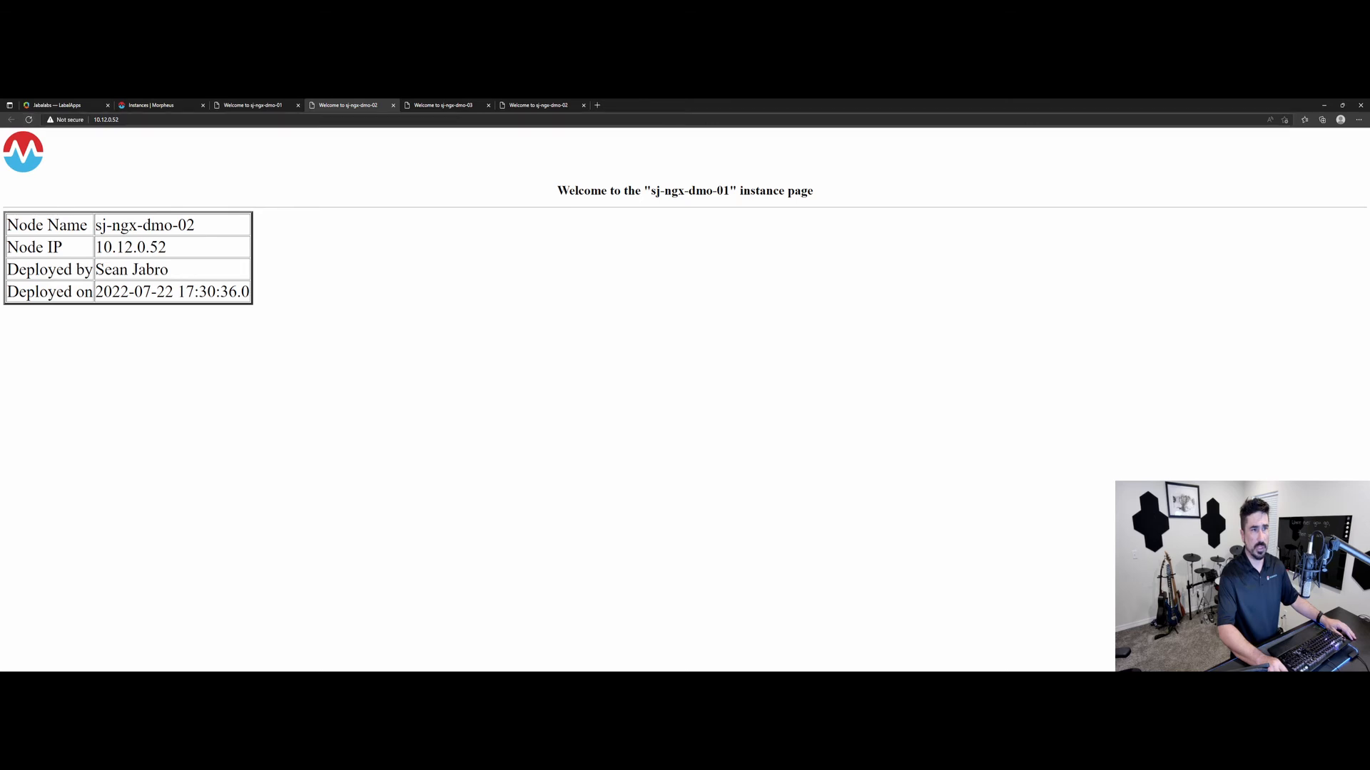
left_click(443, 105)
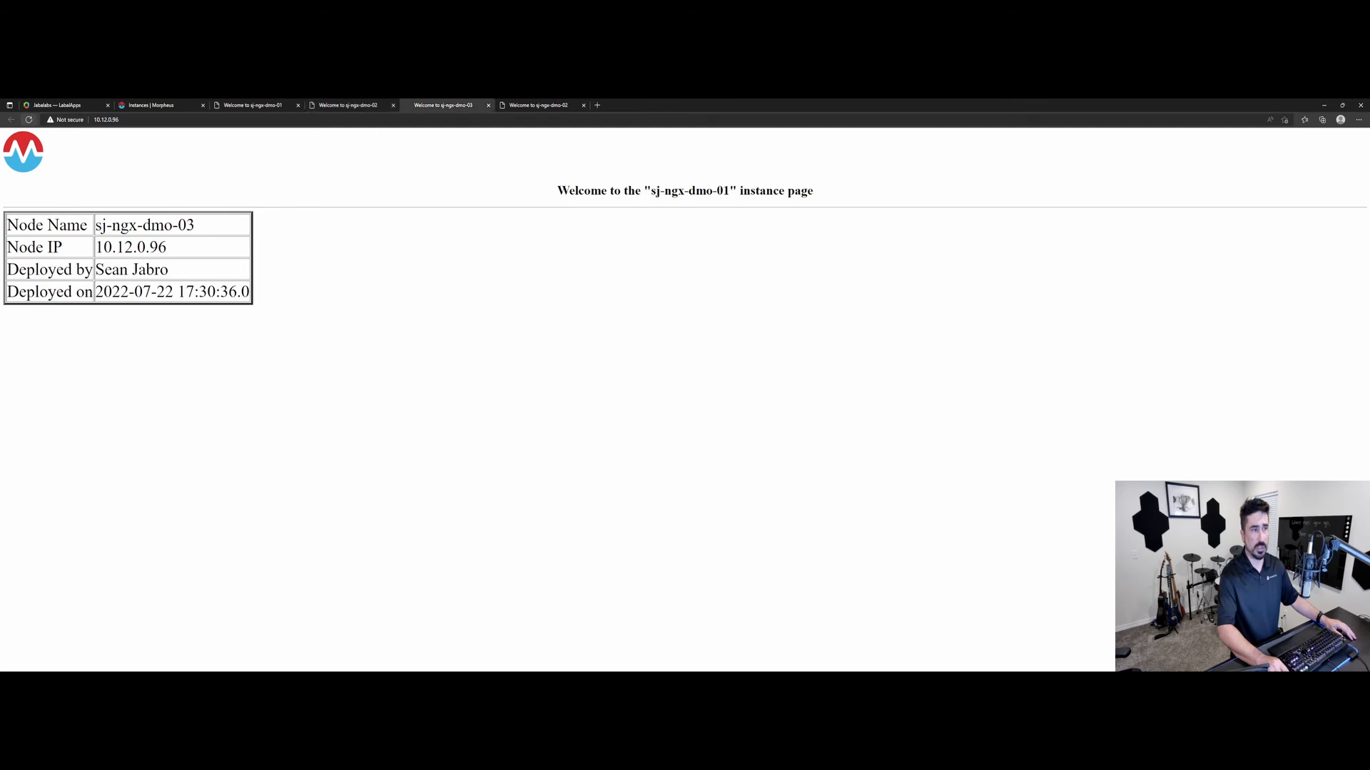
left_click(536, 104)
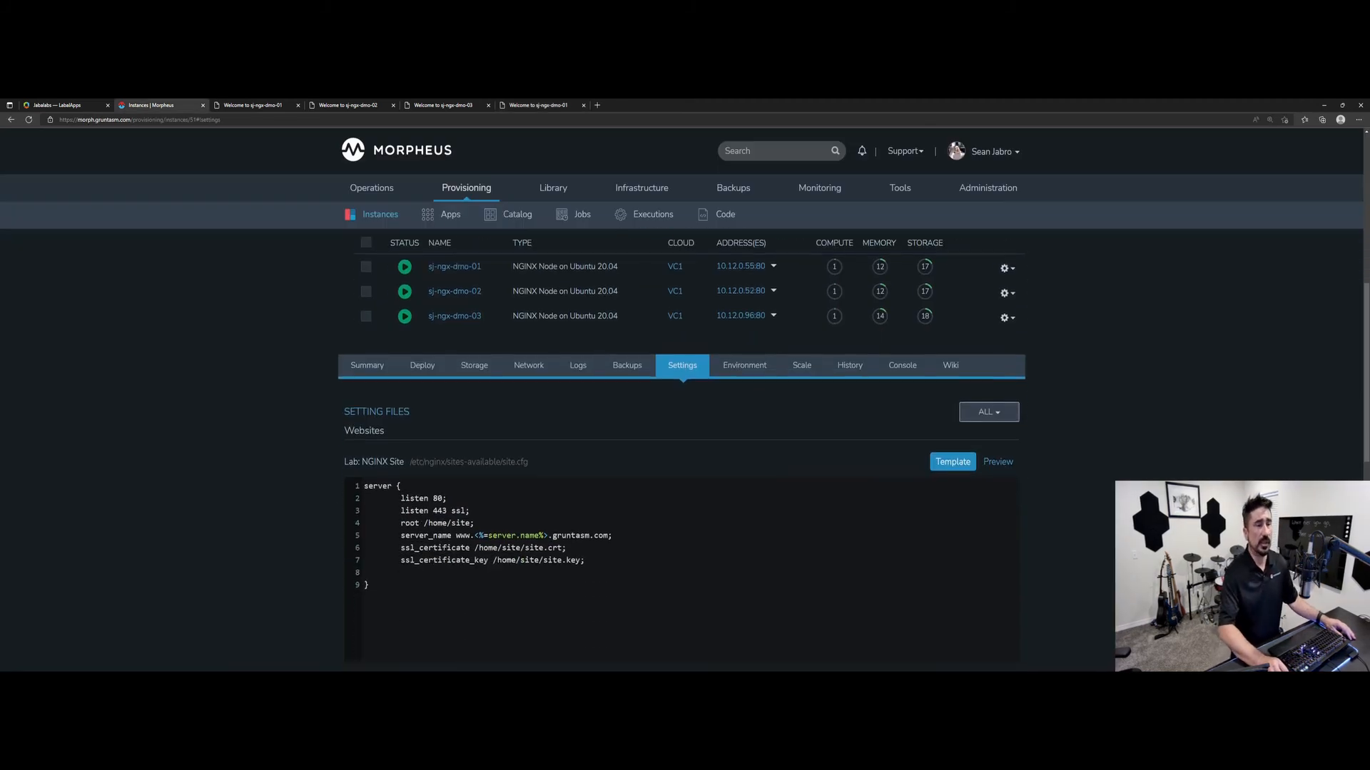
Replace the <%=server.name%> placeholder in the index.html title with 'my server'
scroll("down", 3)
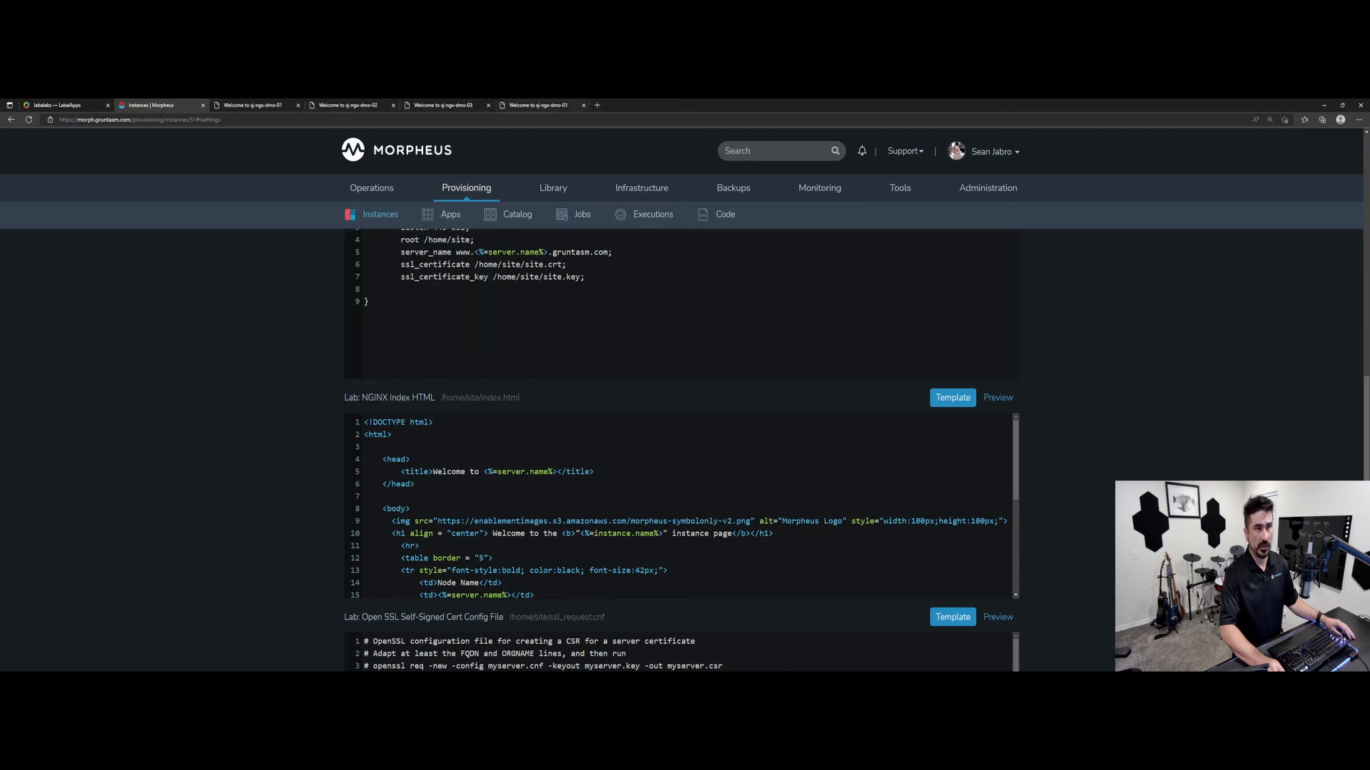
left_click(537, 105)
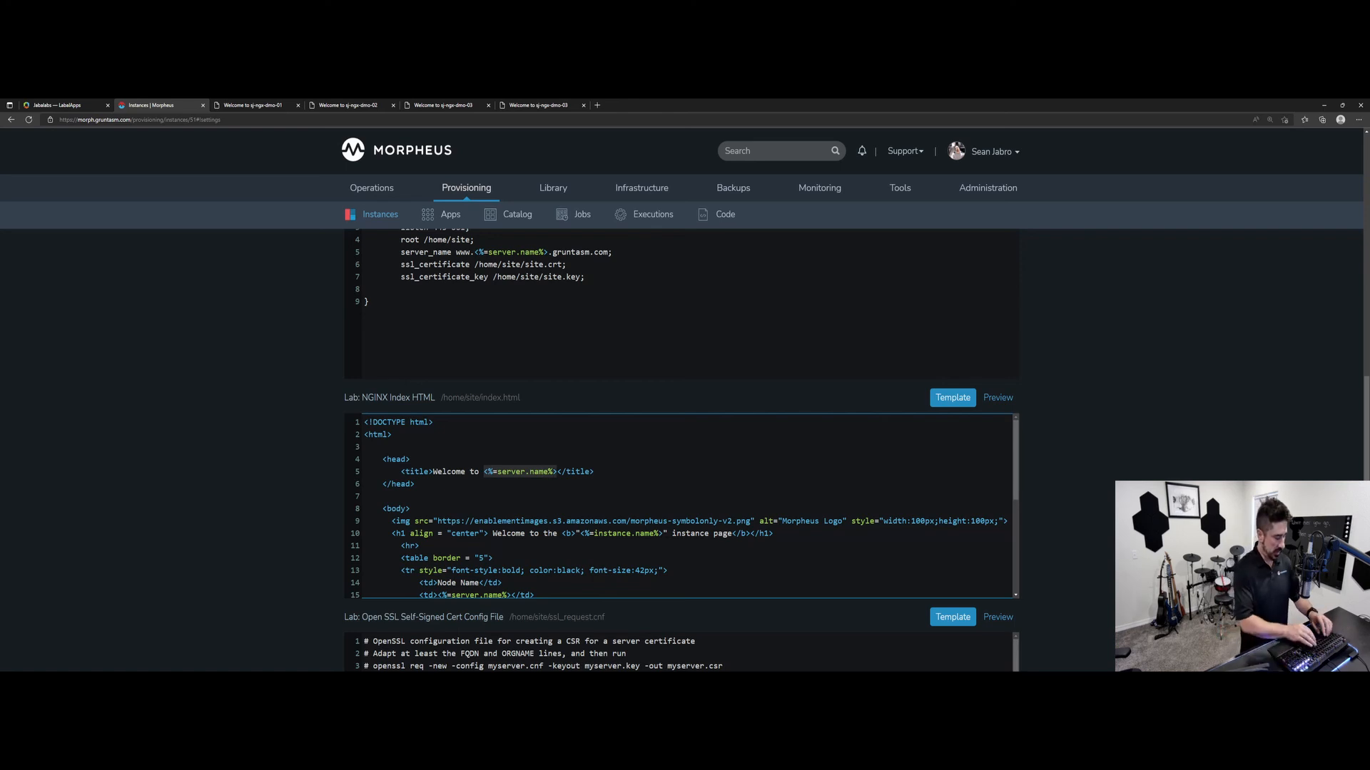
type("my server")
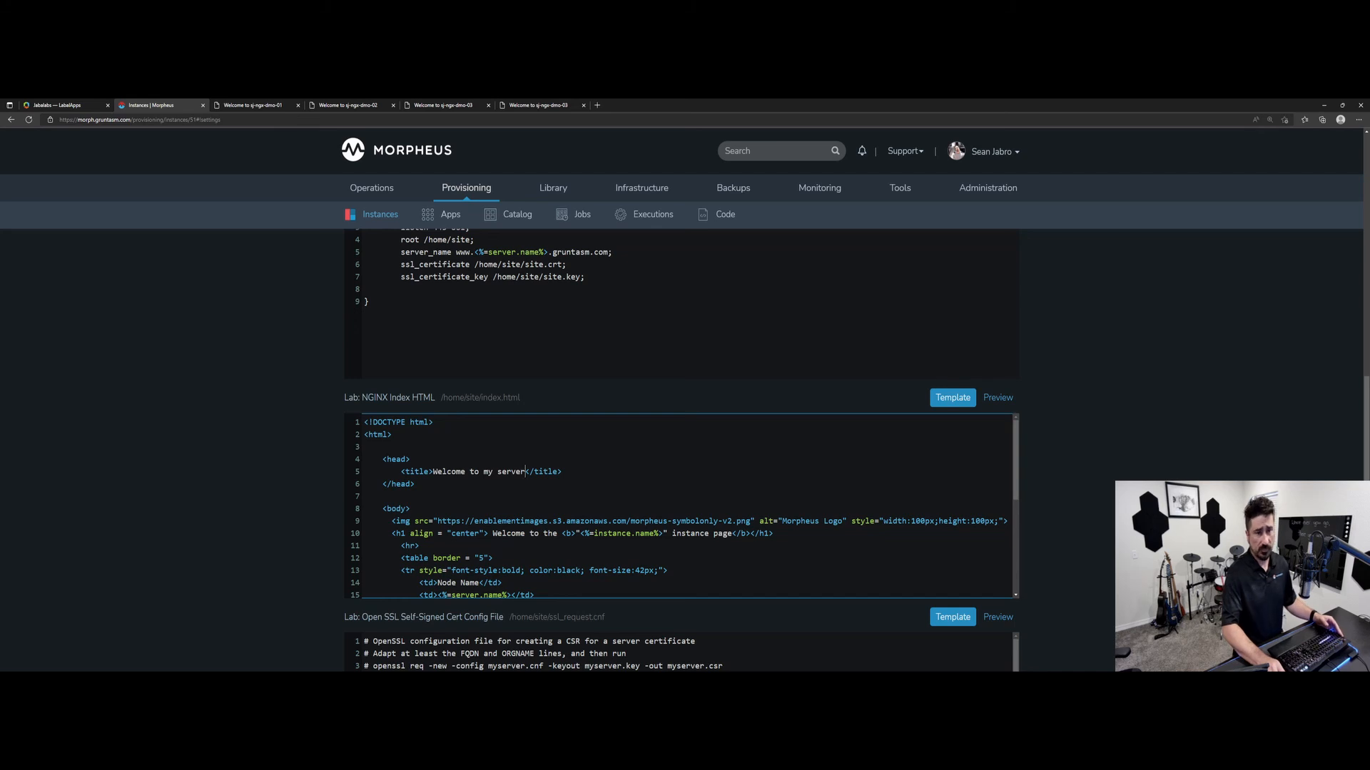
scroll("down", 3)
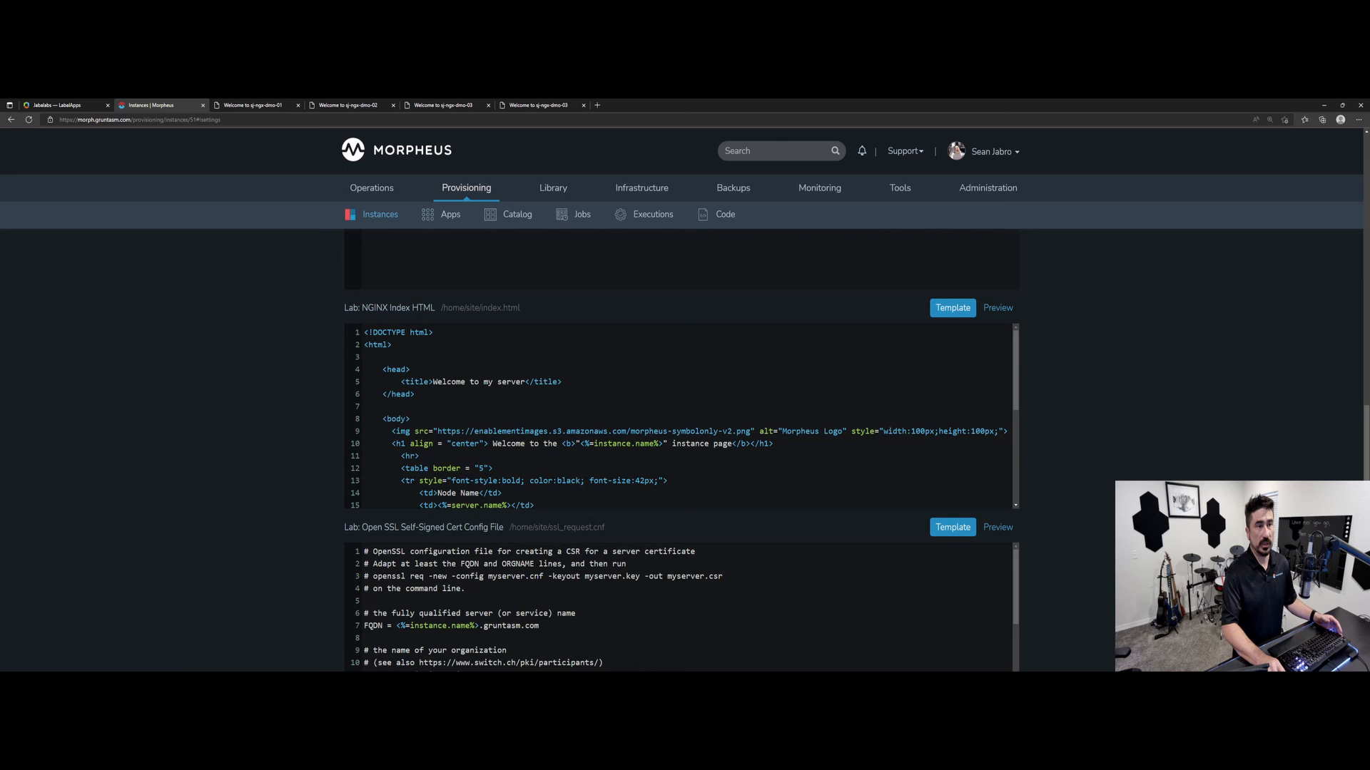
Save the settings and reload the node pages to confirm the 'Welcome to my server' title
left_click(346, 105)
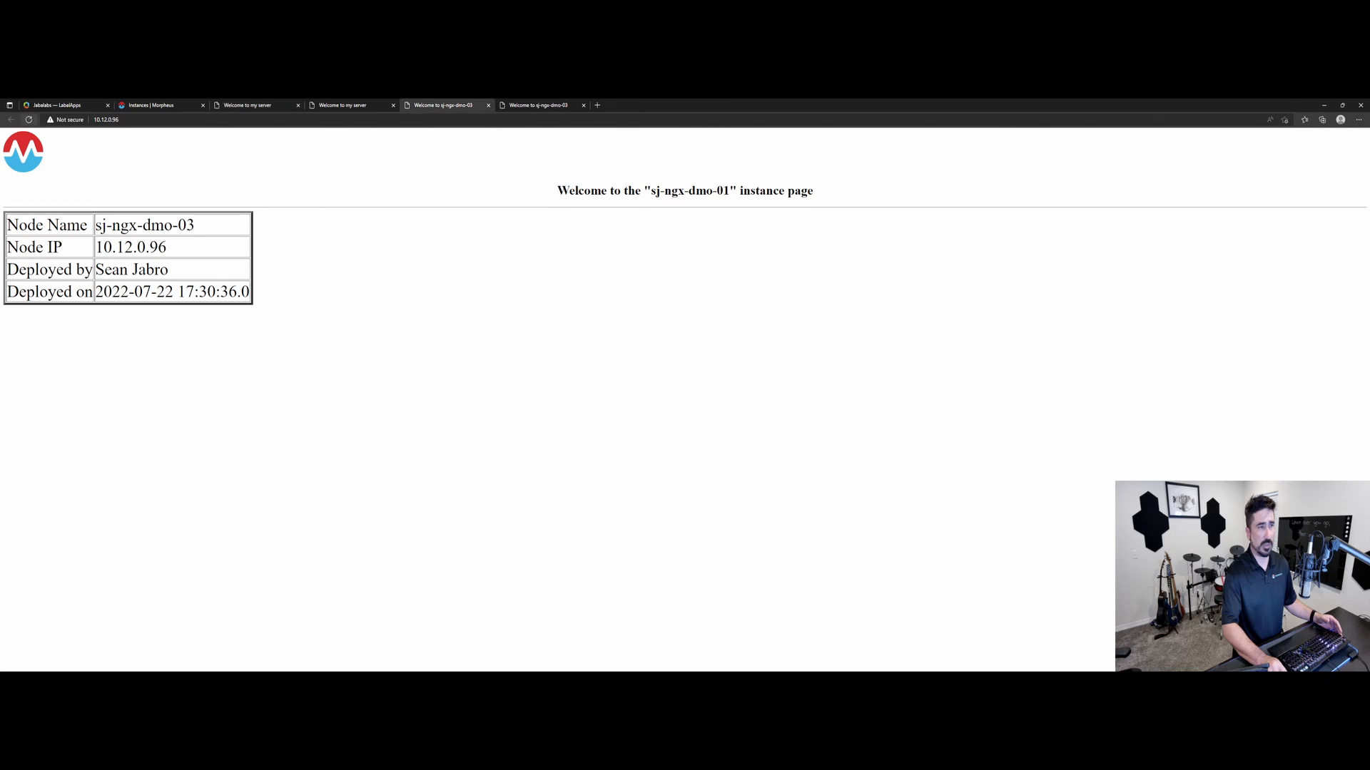
left_click(445, 104)
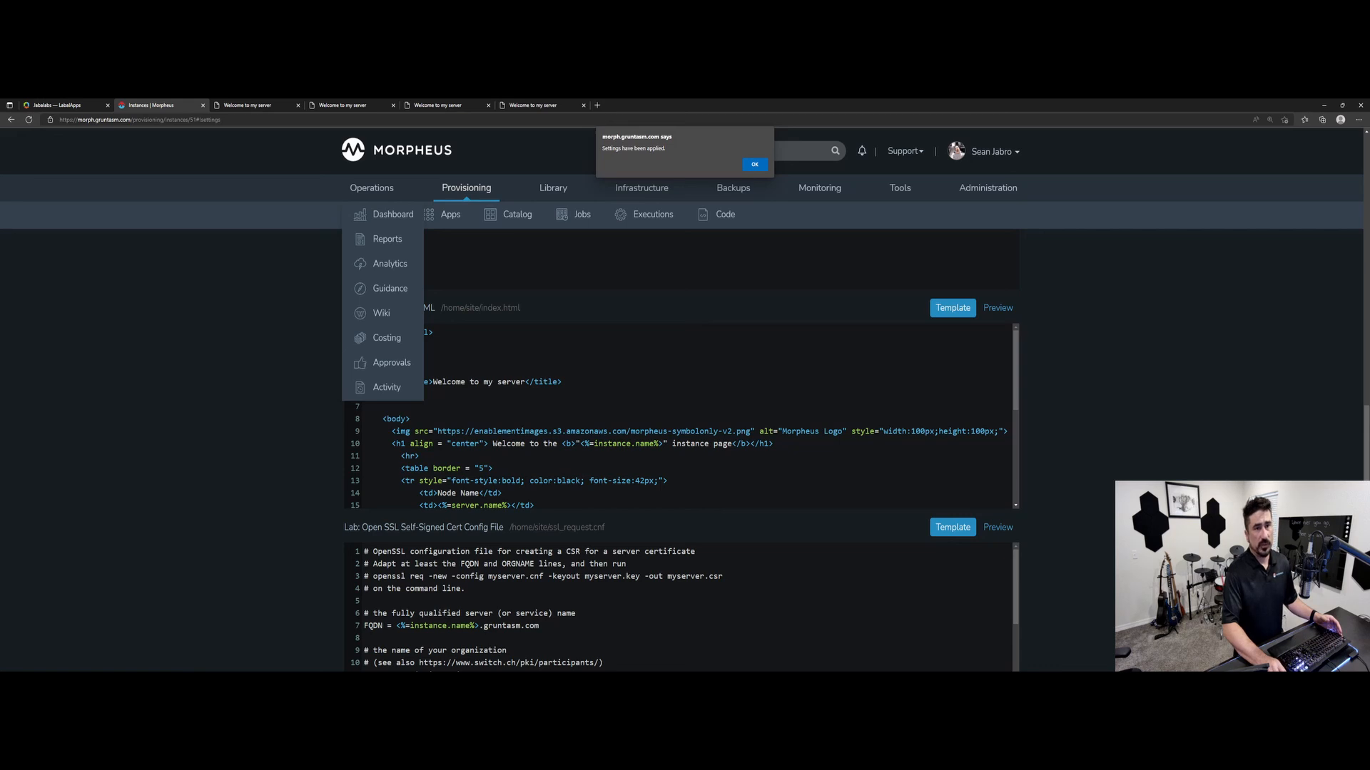
Dismiss the 'Settings have been applied' alert and scroll down to the OpenSSL self-signed cert config
left_click(753, 164)
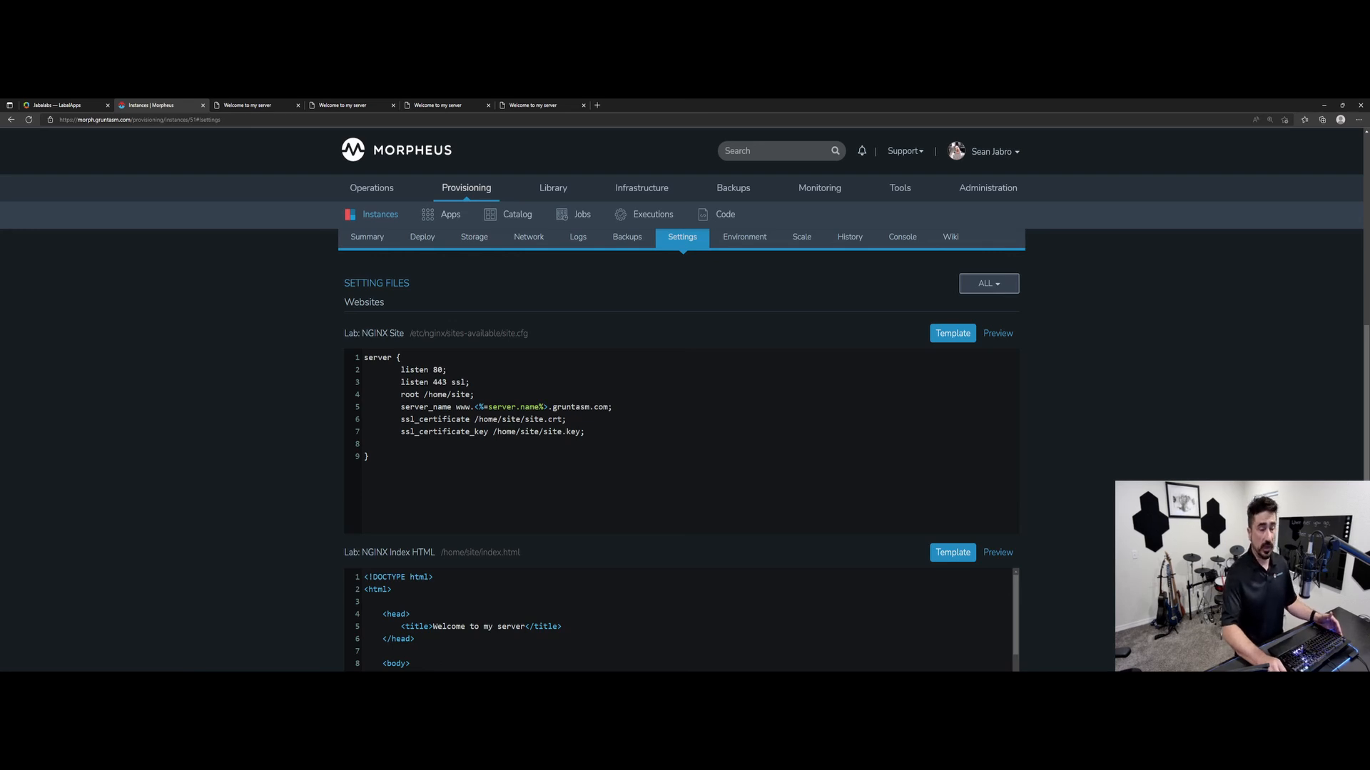
scroll("down", 3)
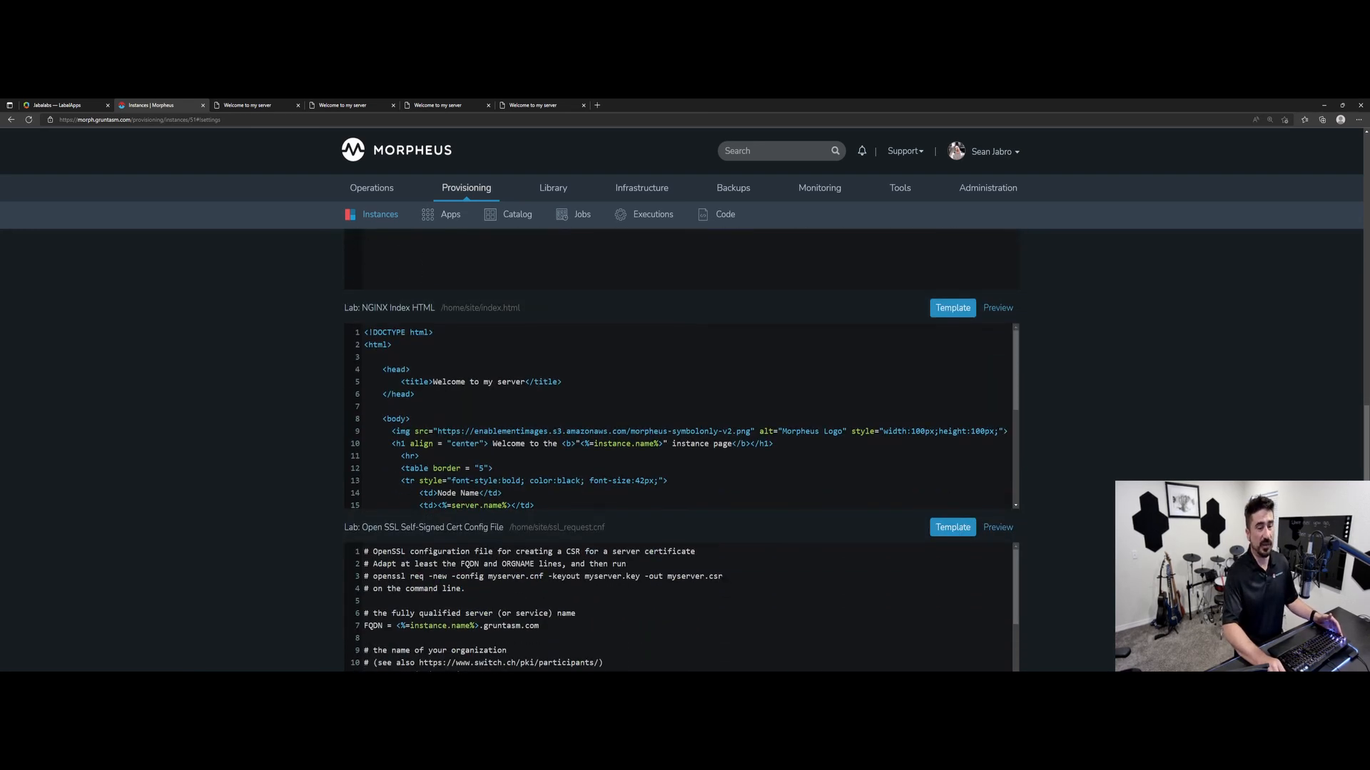
scroll("down", 3)
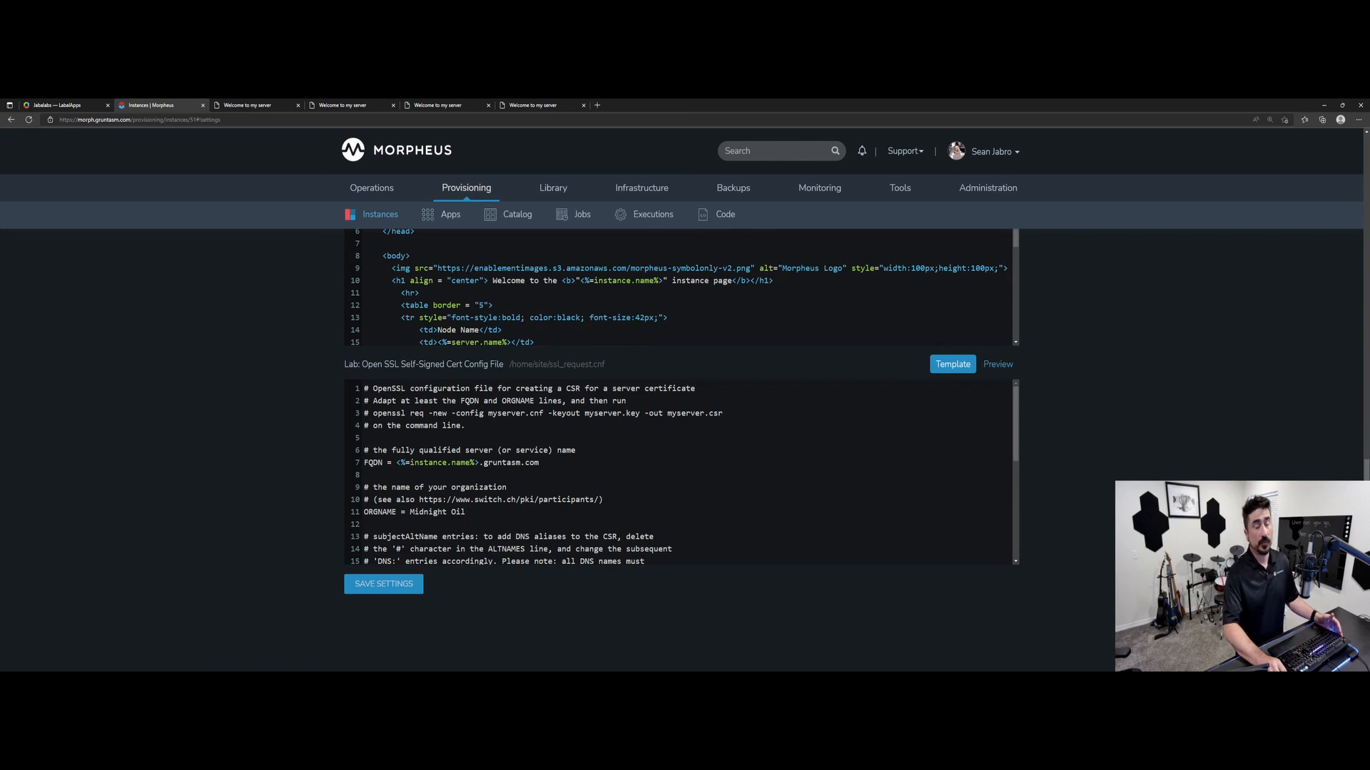